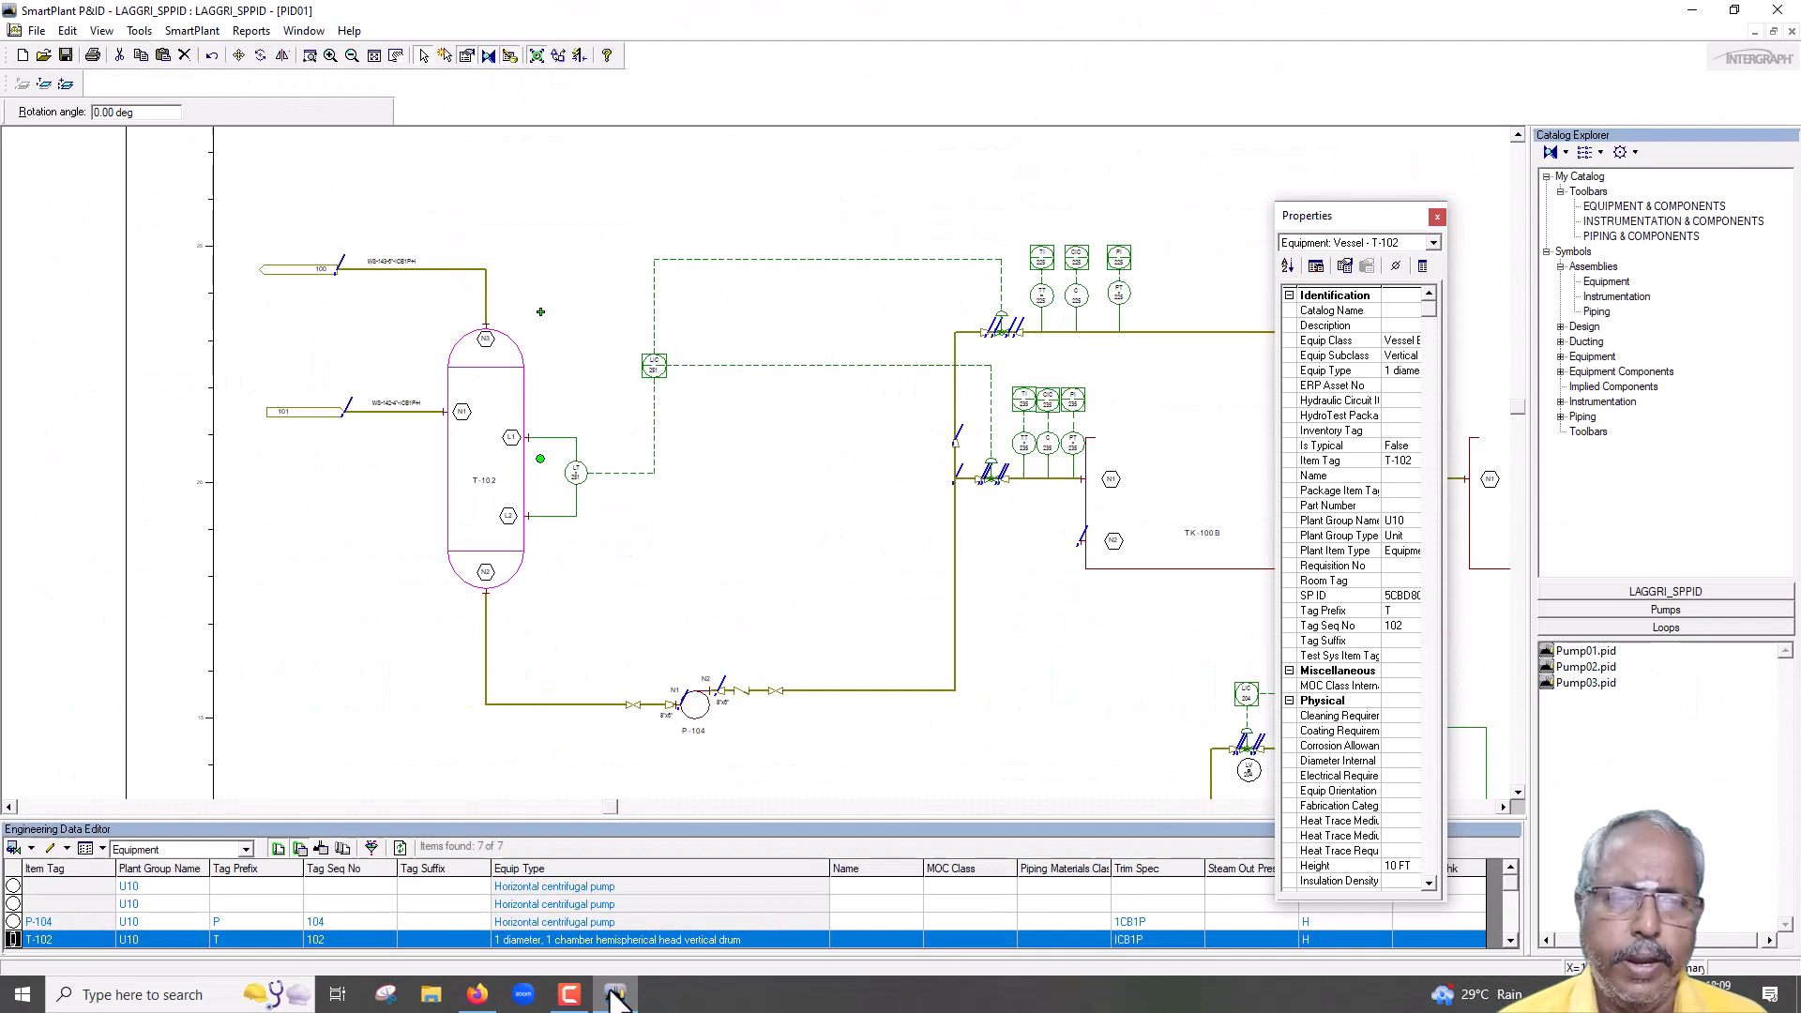
mouse_move(323, 615)
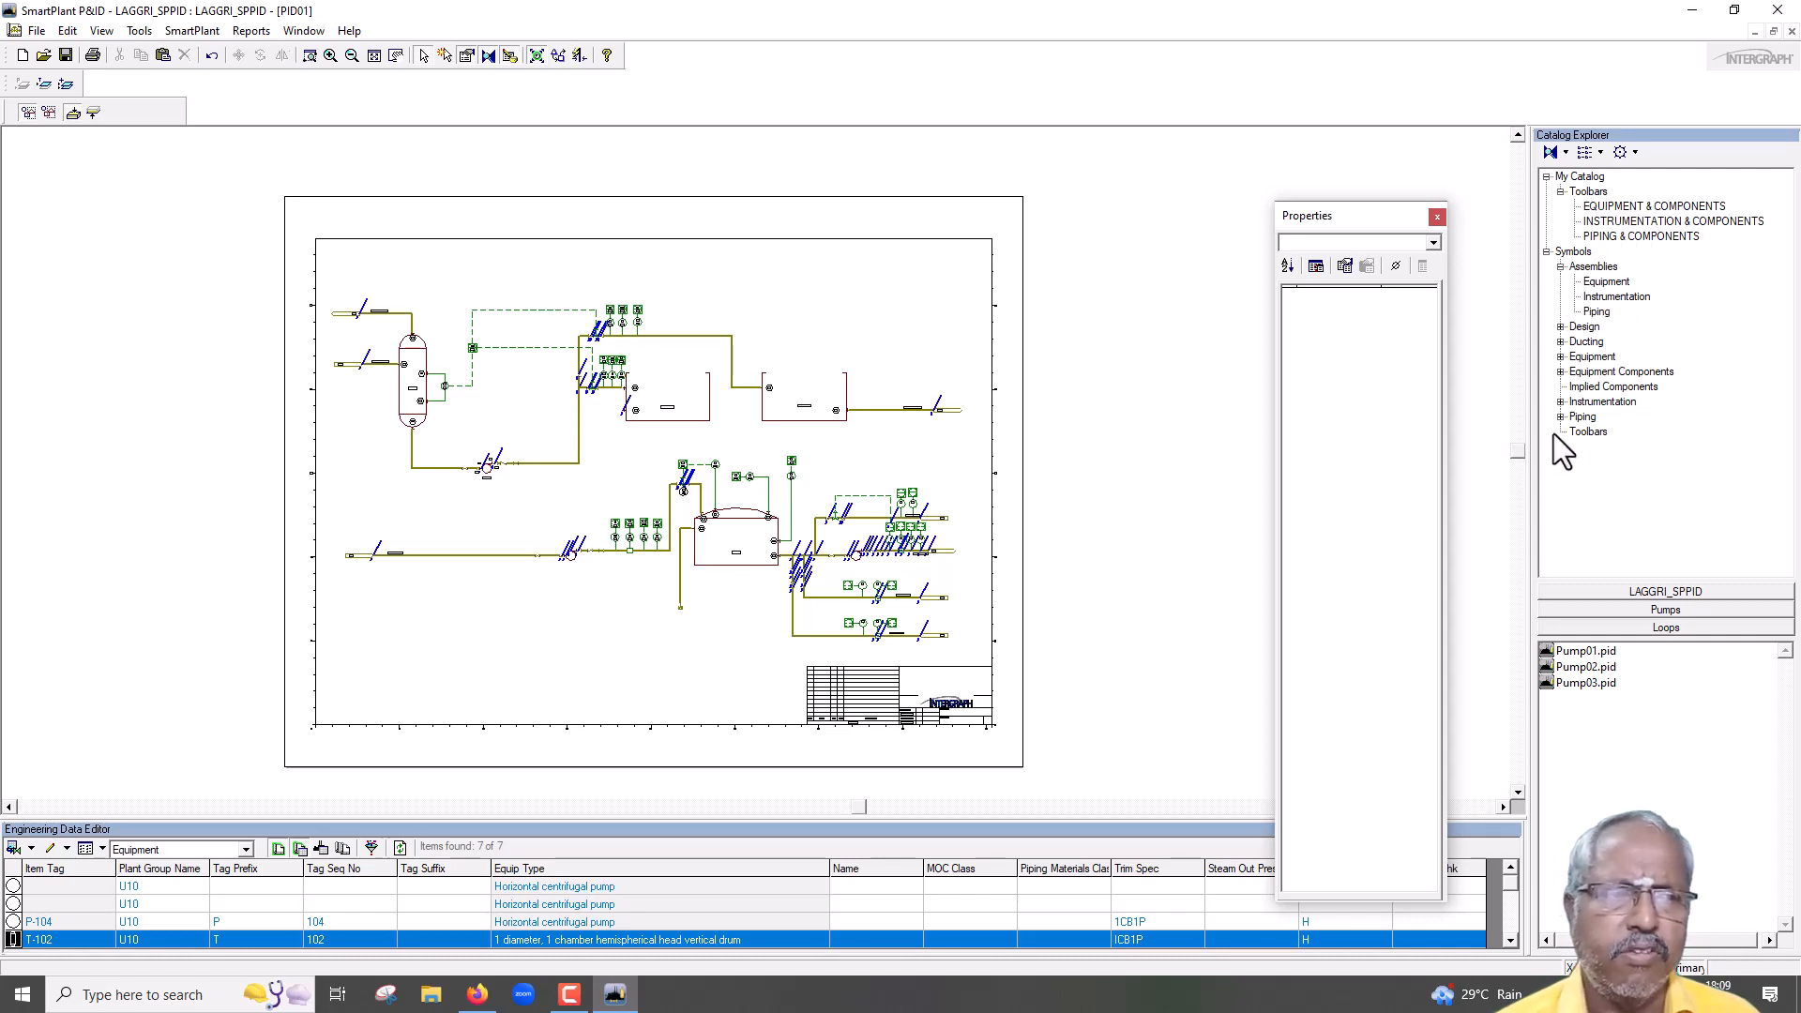
mouse_move(607, 626)
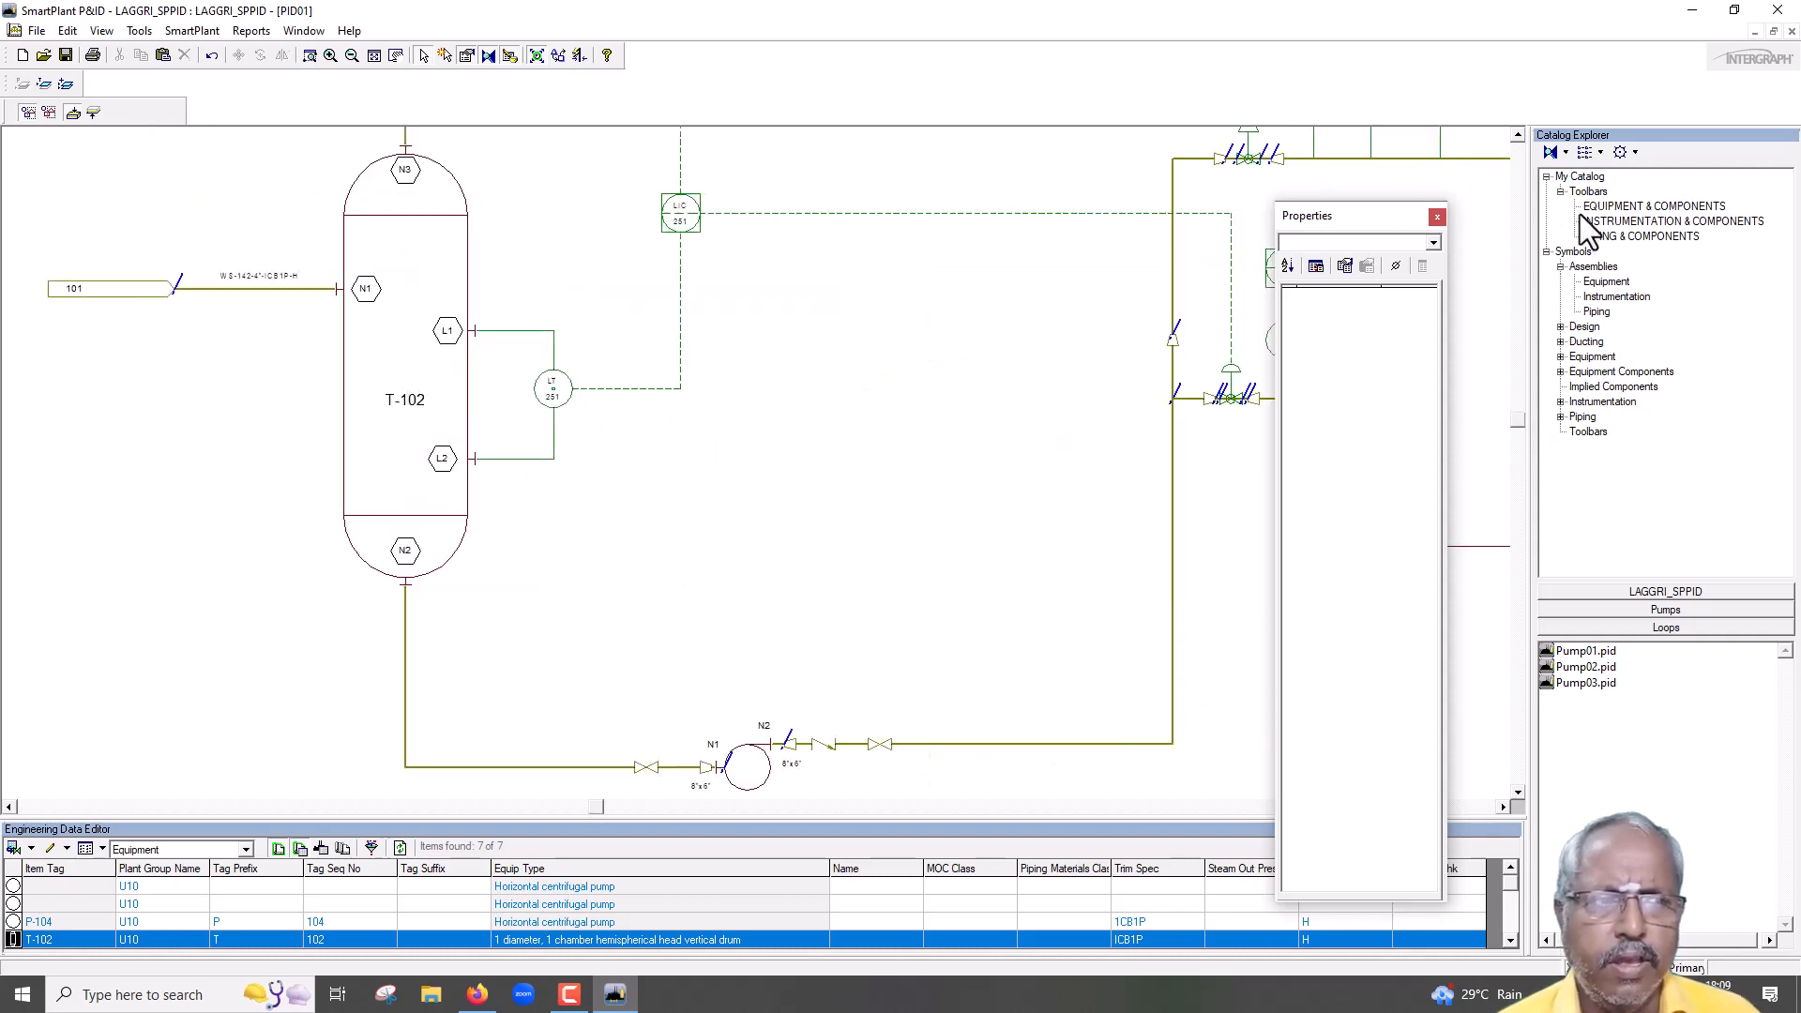
mouse_move(1600, 289)
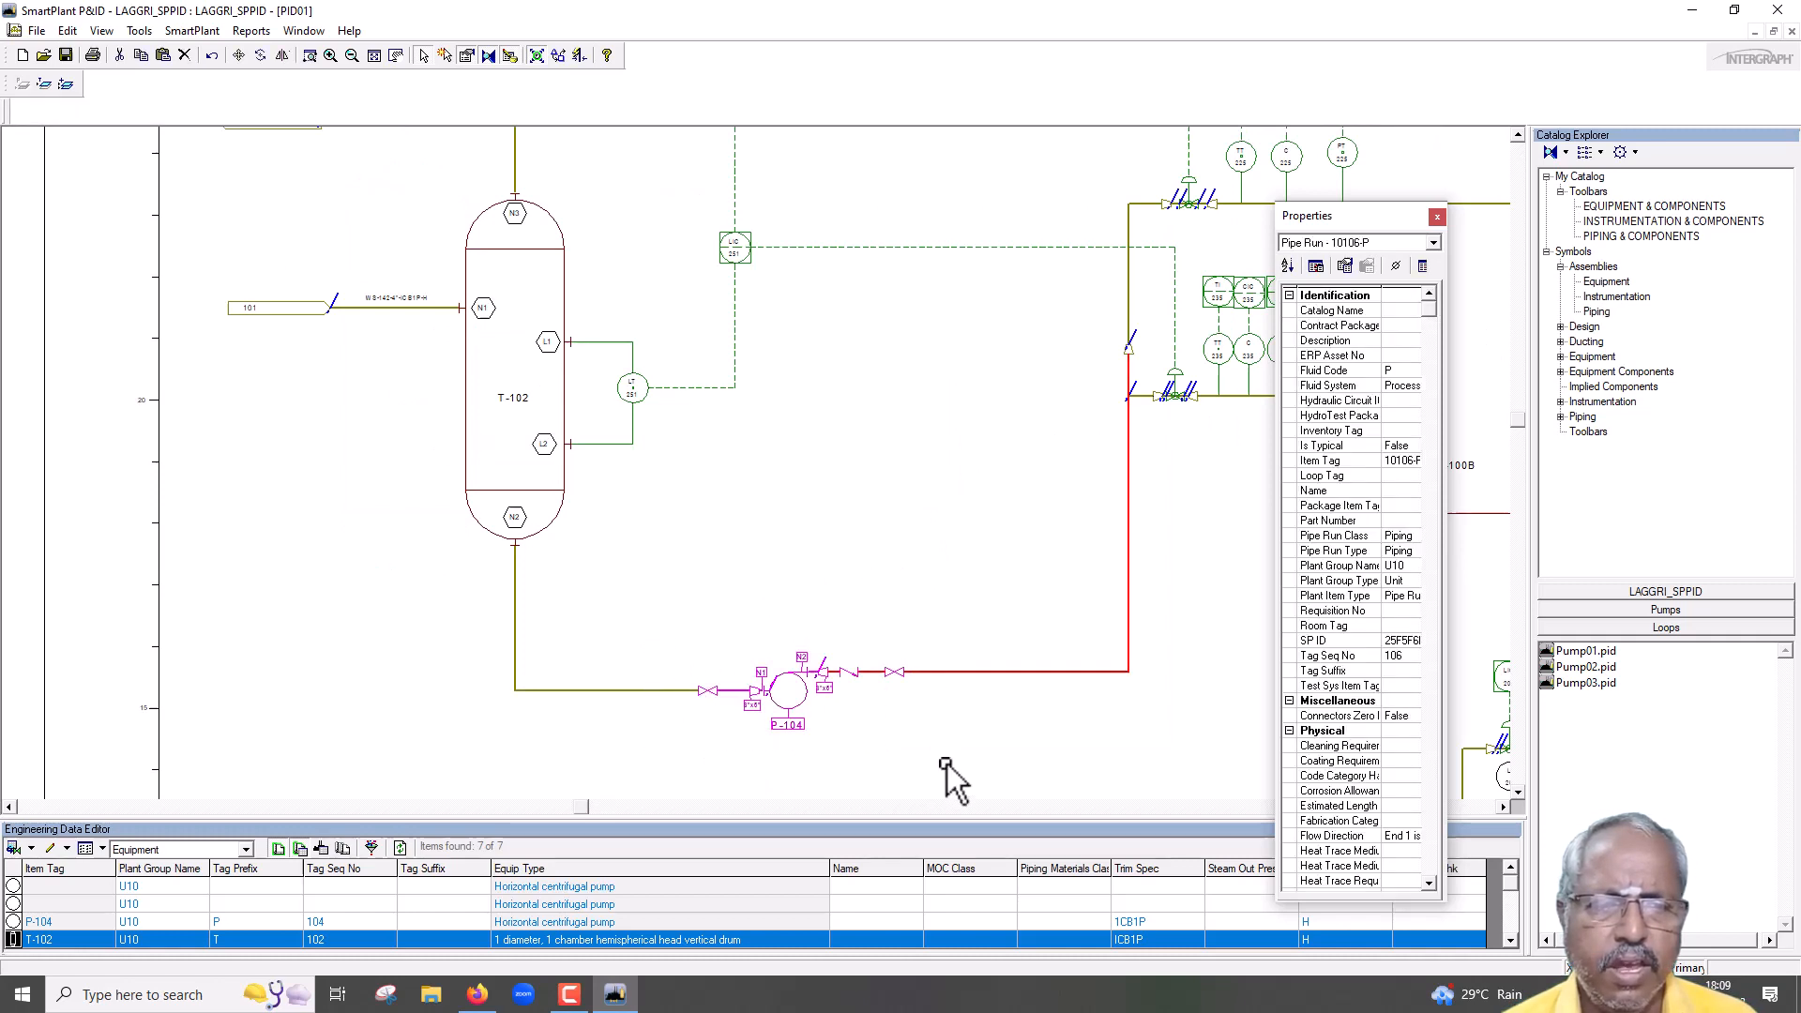
mouse_move(367, 545)
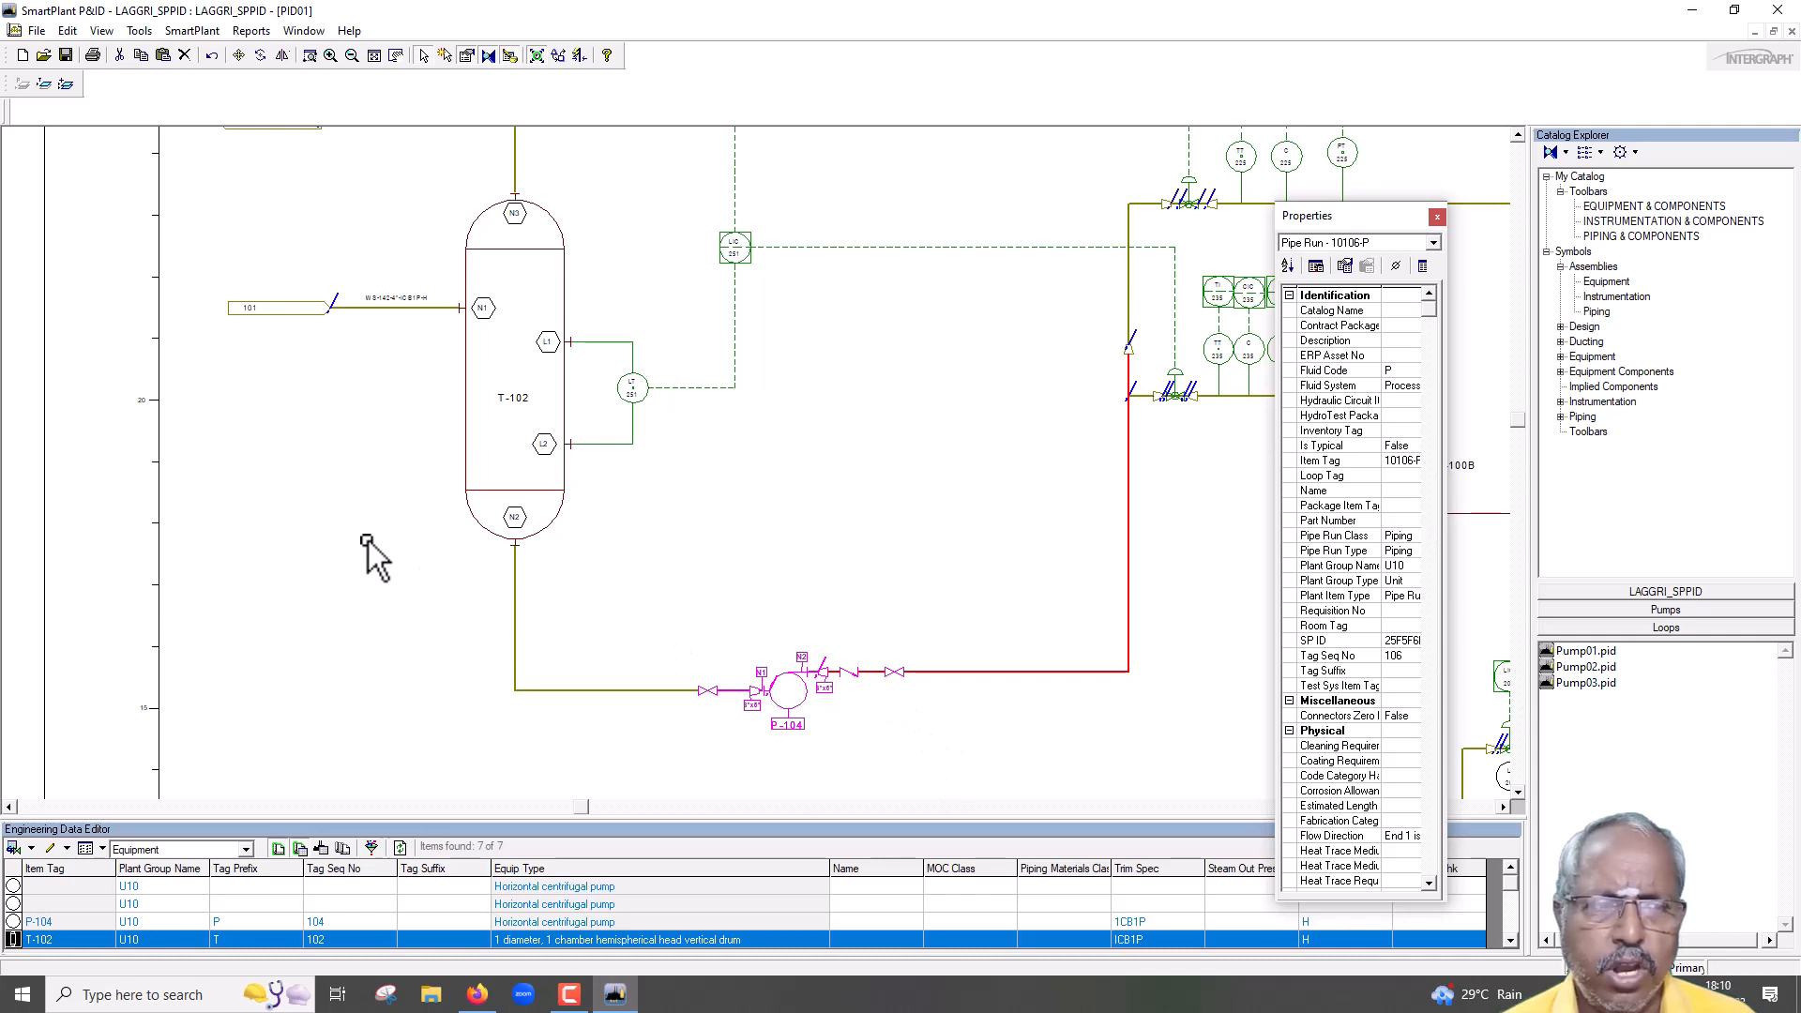
mouse_move(867, 532)
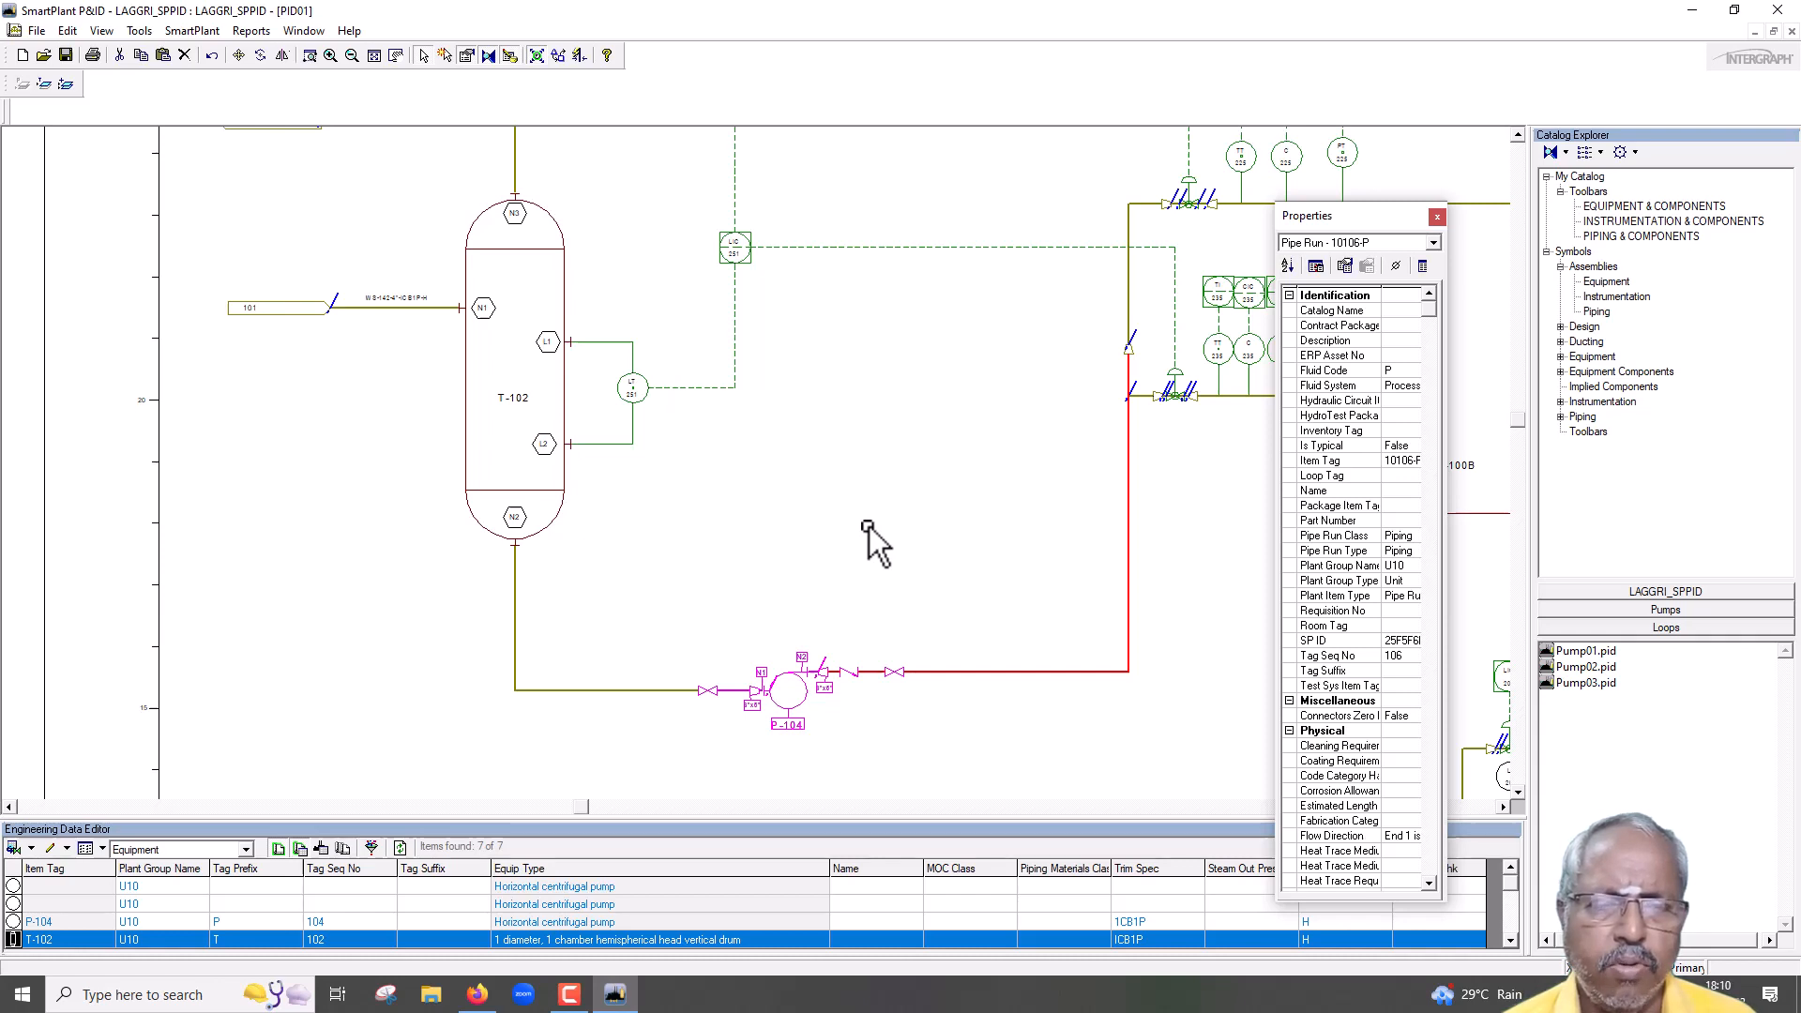
mouse_move(840, 456)
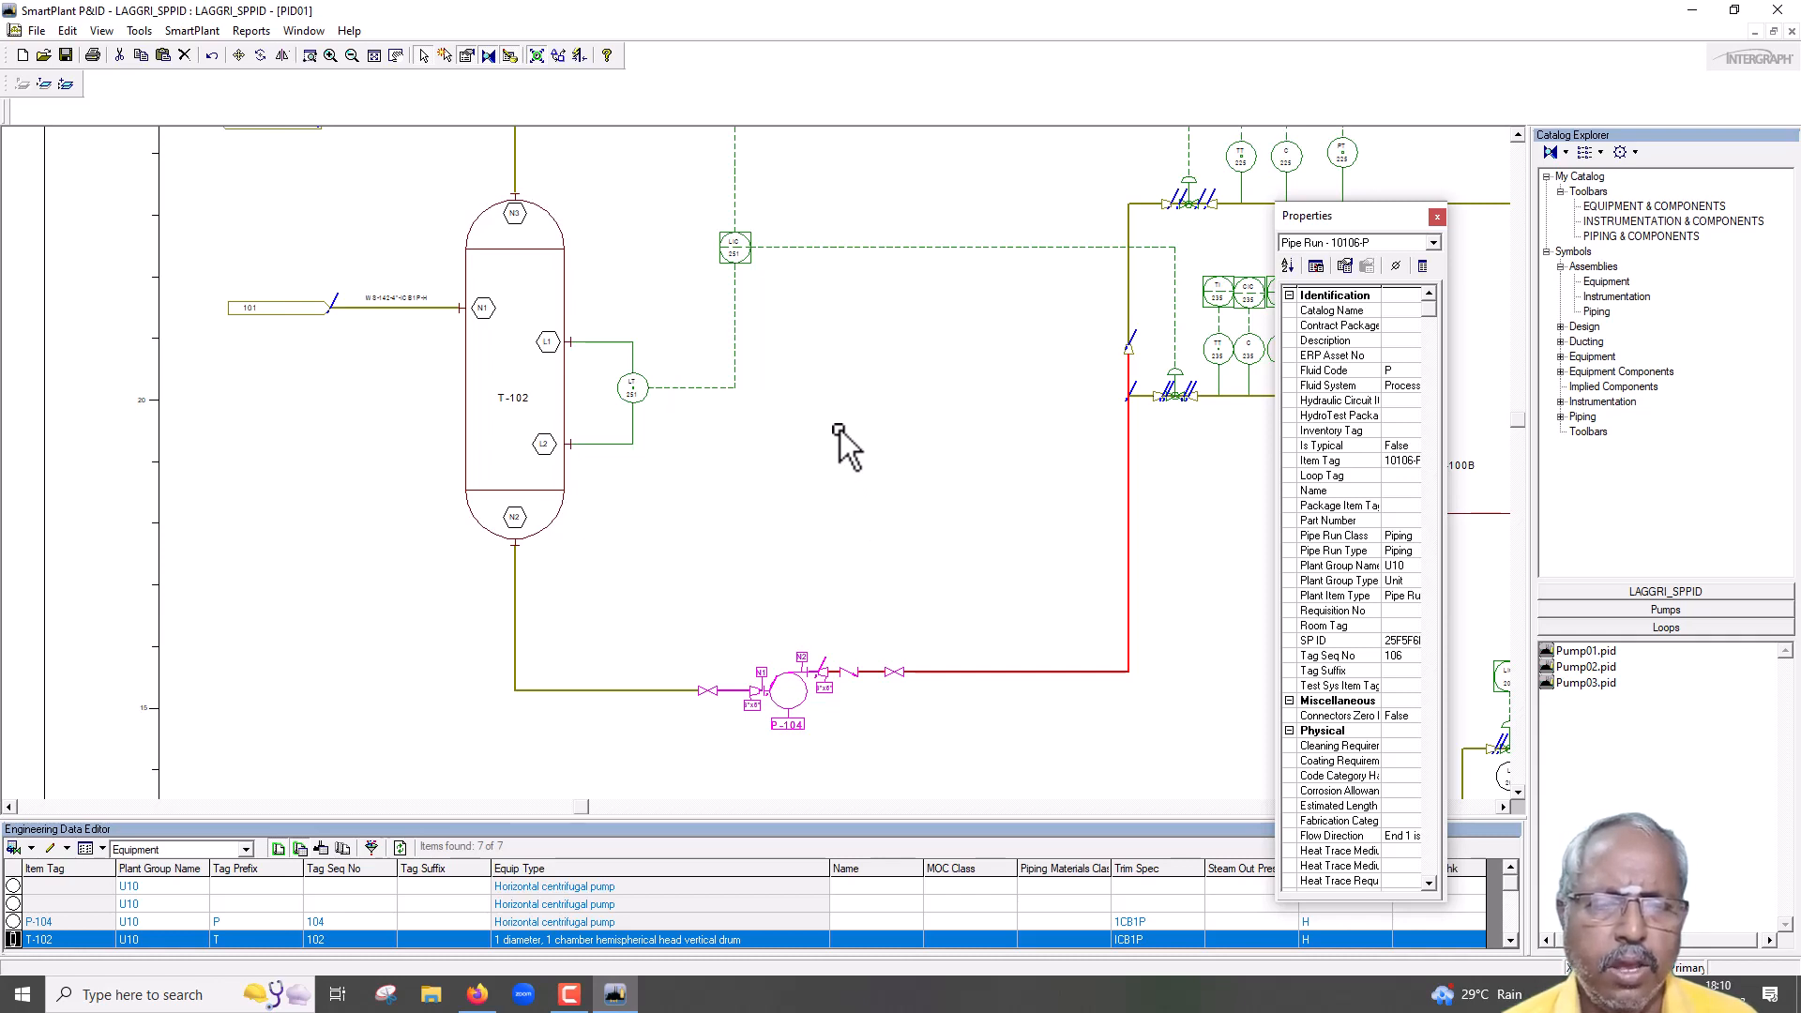
mouse_move(807, 424)
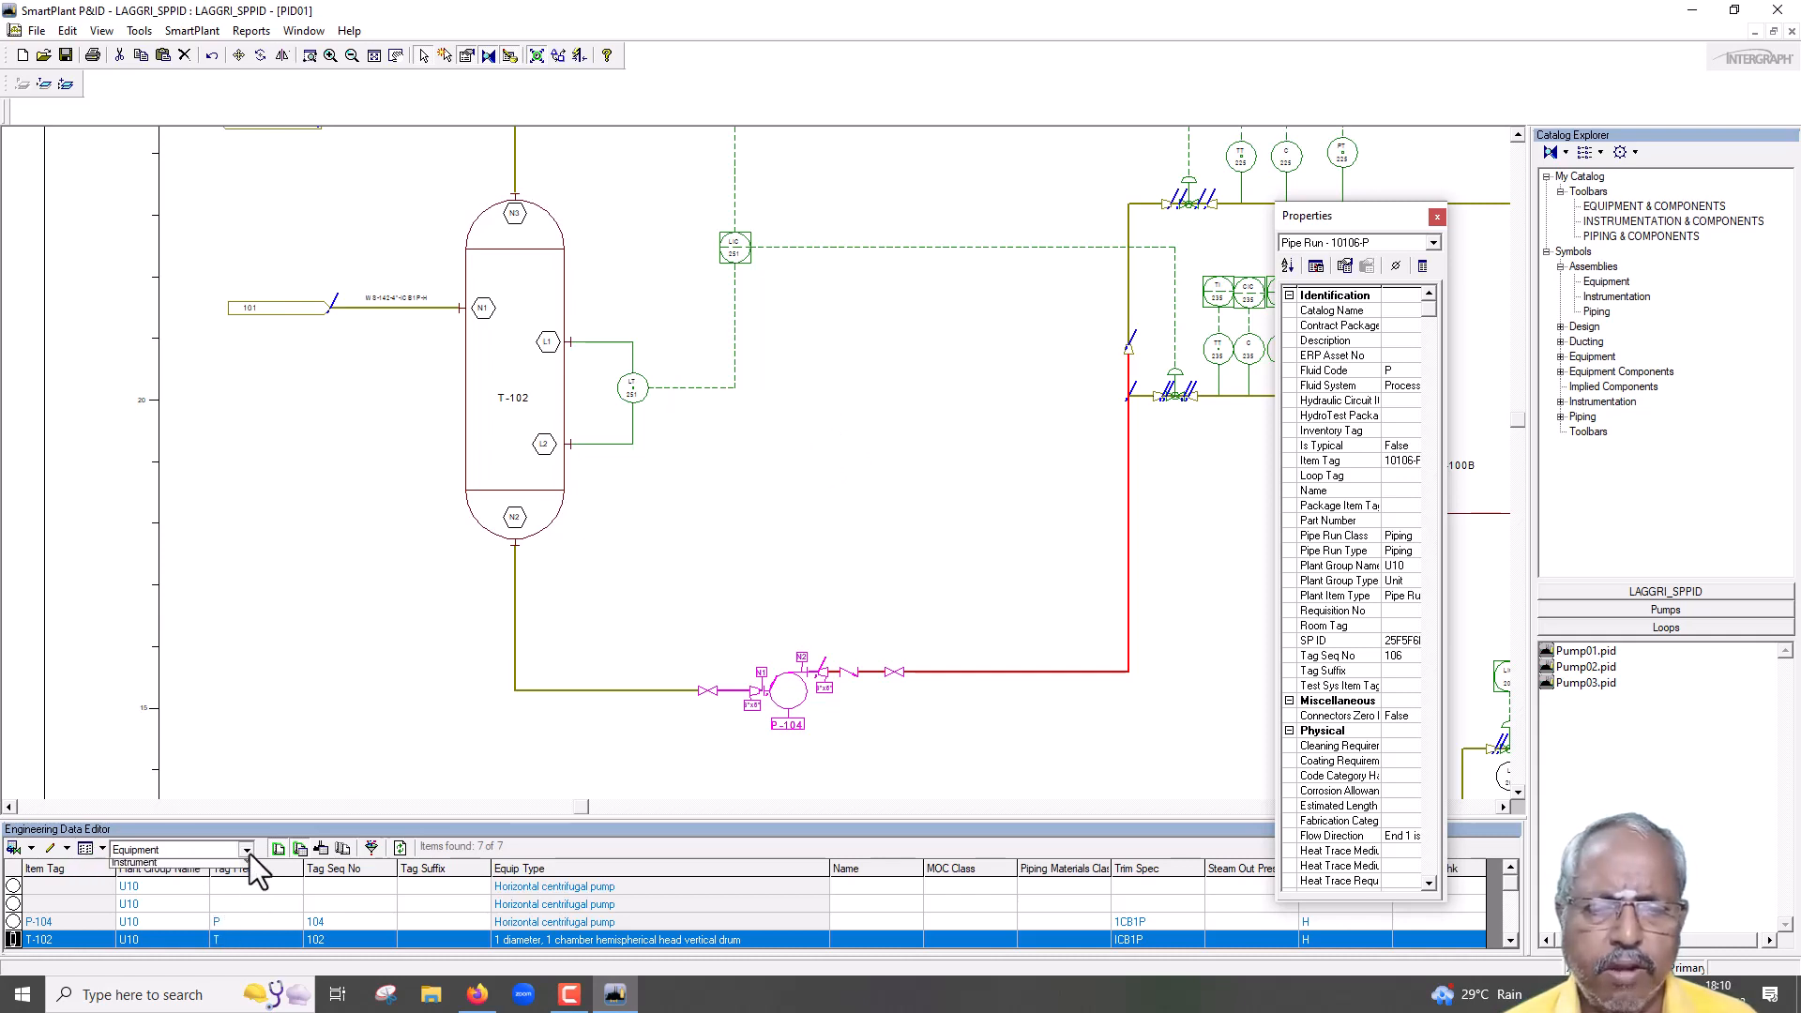
Select vessel T-102 on the drawing and its Engineering Data Editor row, listing tank T-106.
click(245, 849)
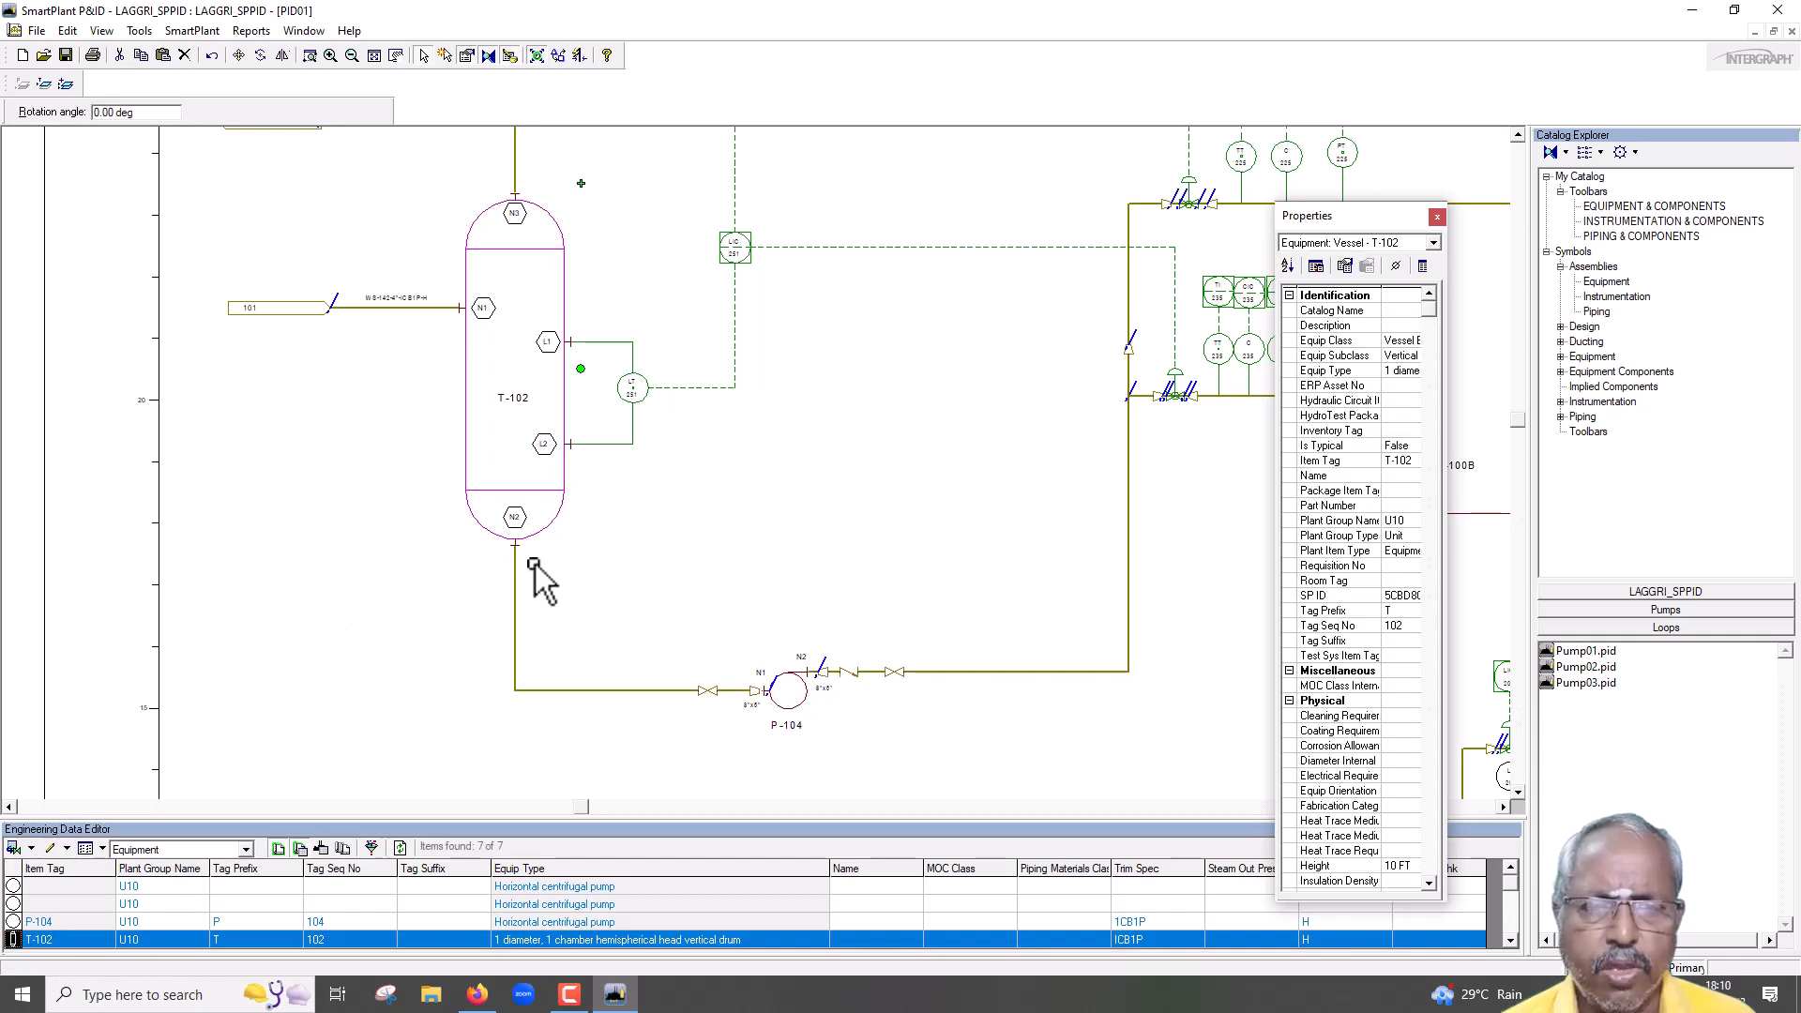
mouse_move(499, 893)
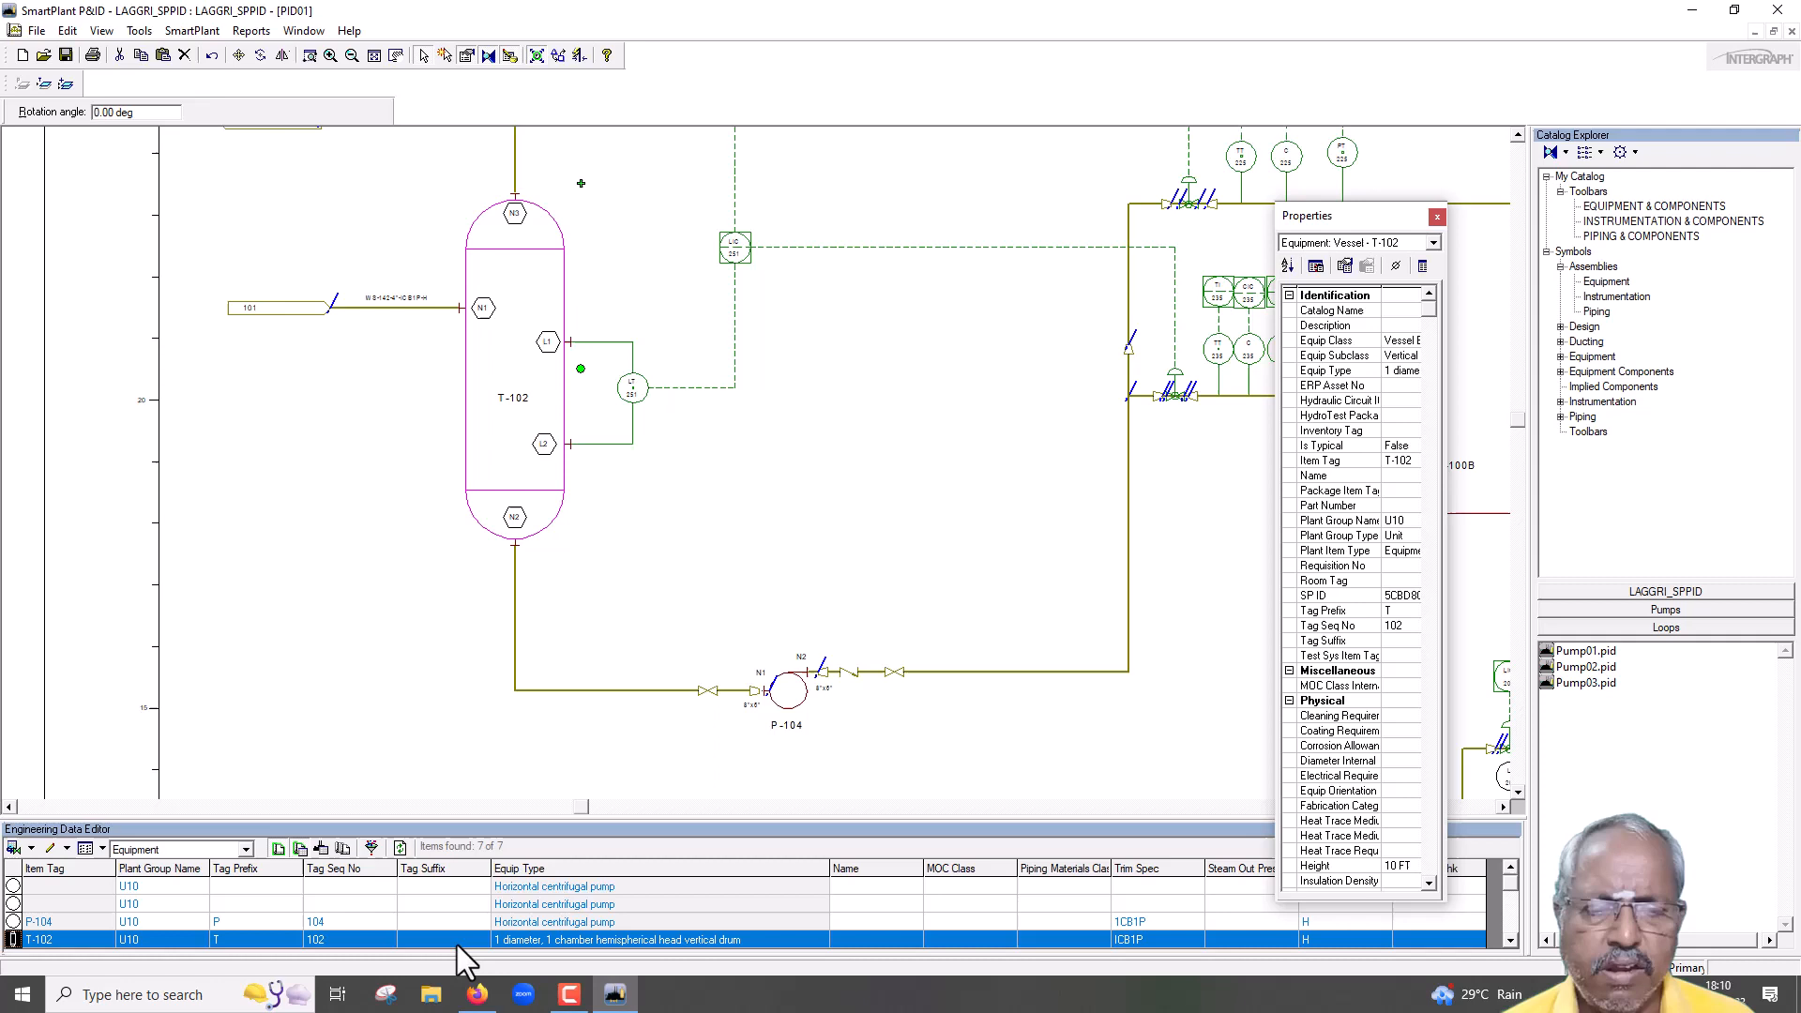
mouse_move(431, 954)
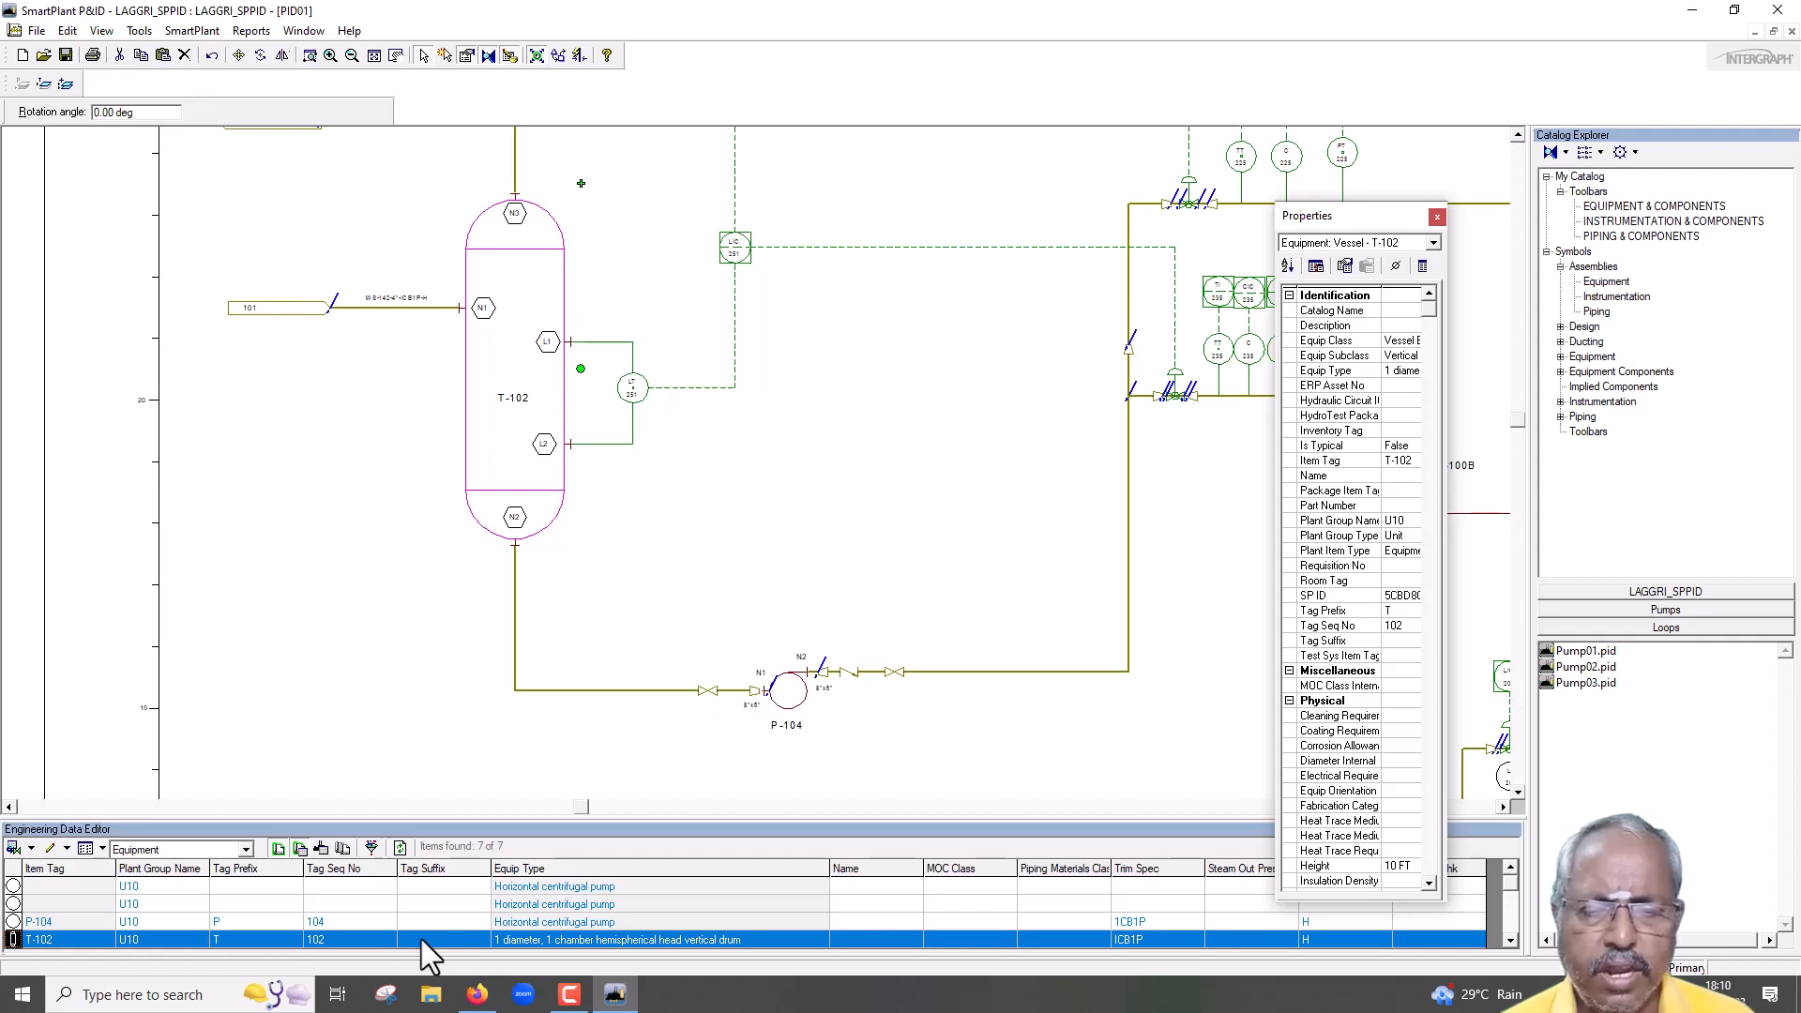
click(334, 921)
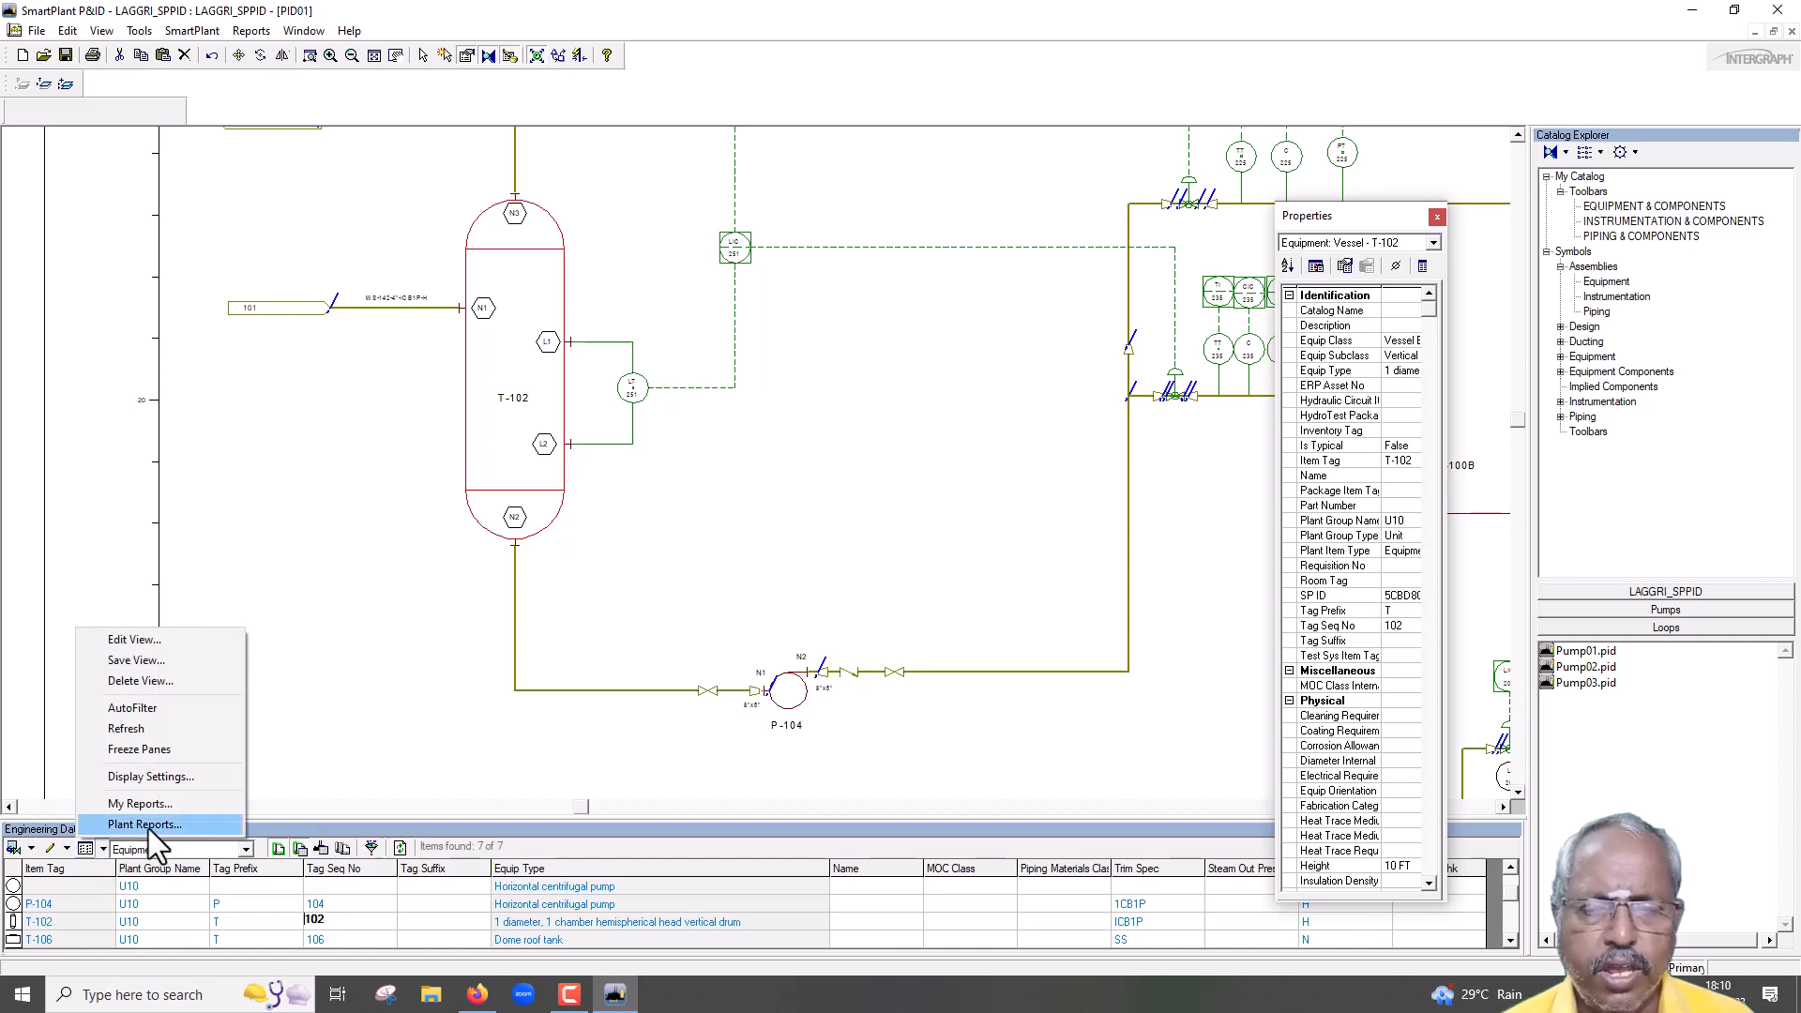
mouse_move(167, 857)
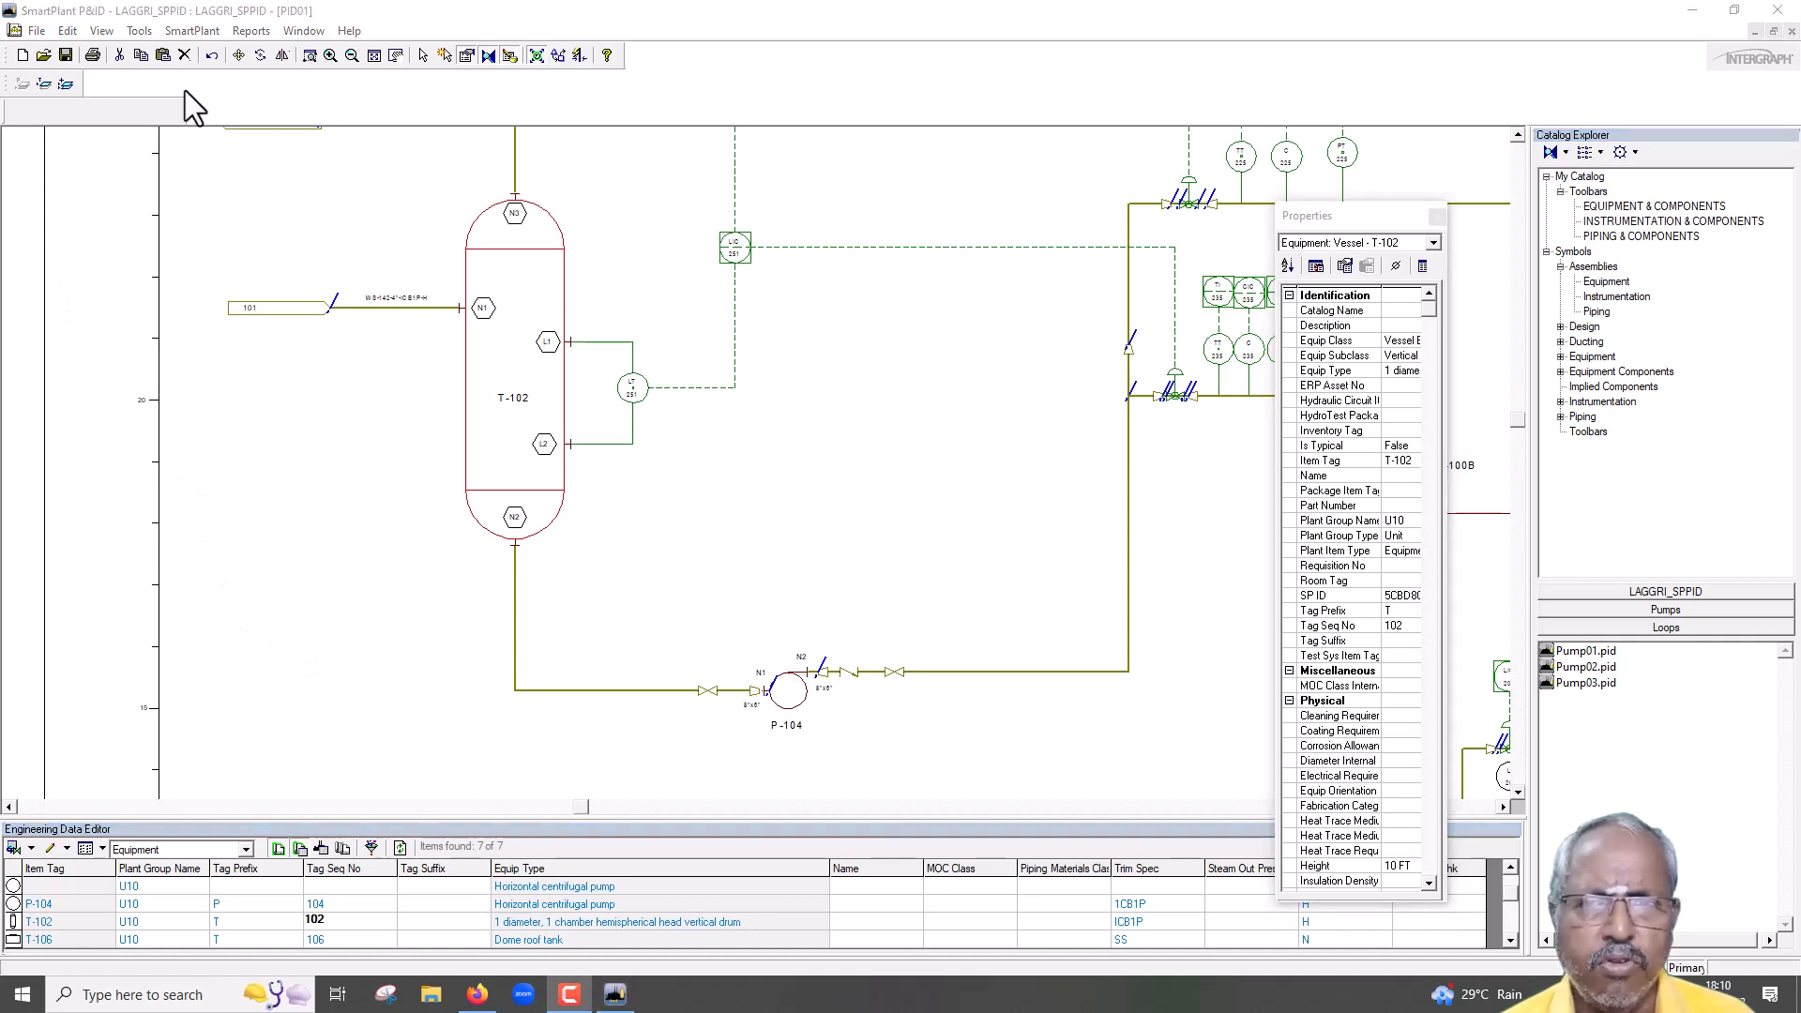
click(37, 30)
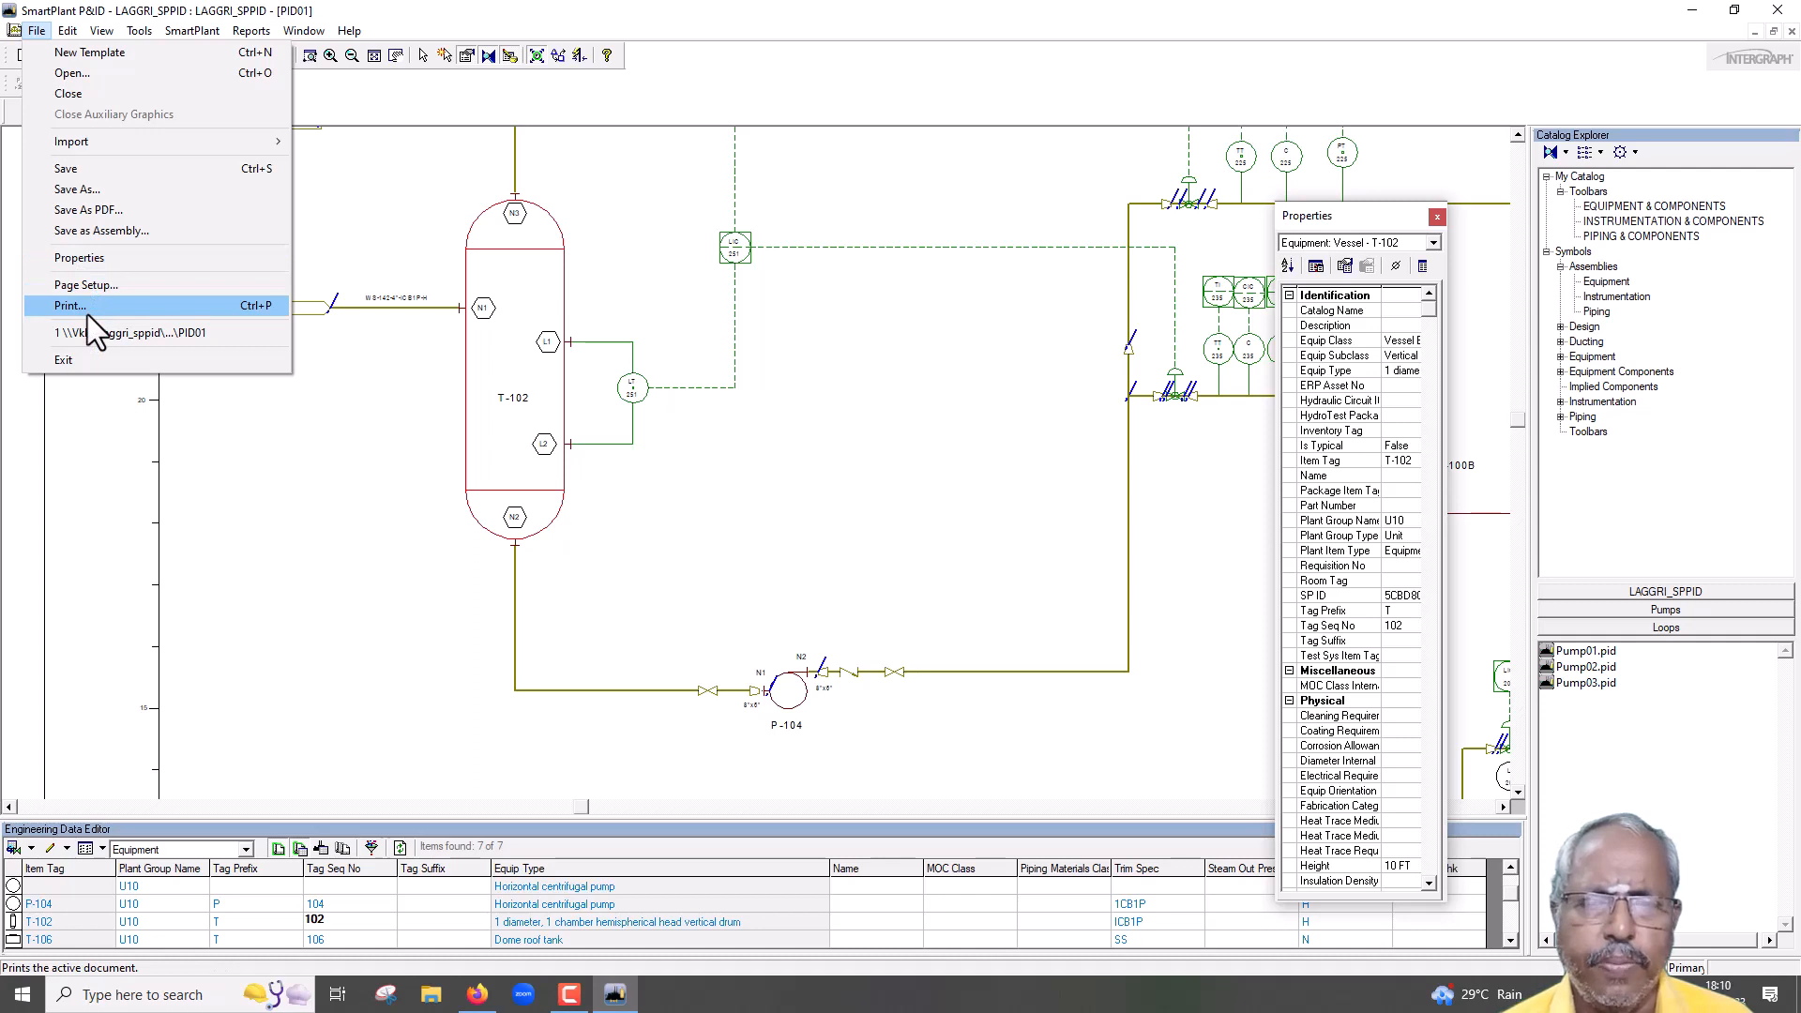
mouse_move(440, 540)
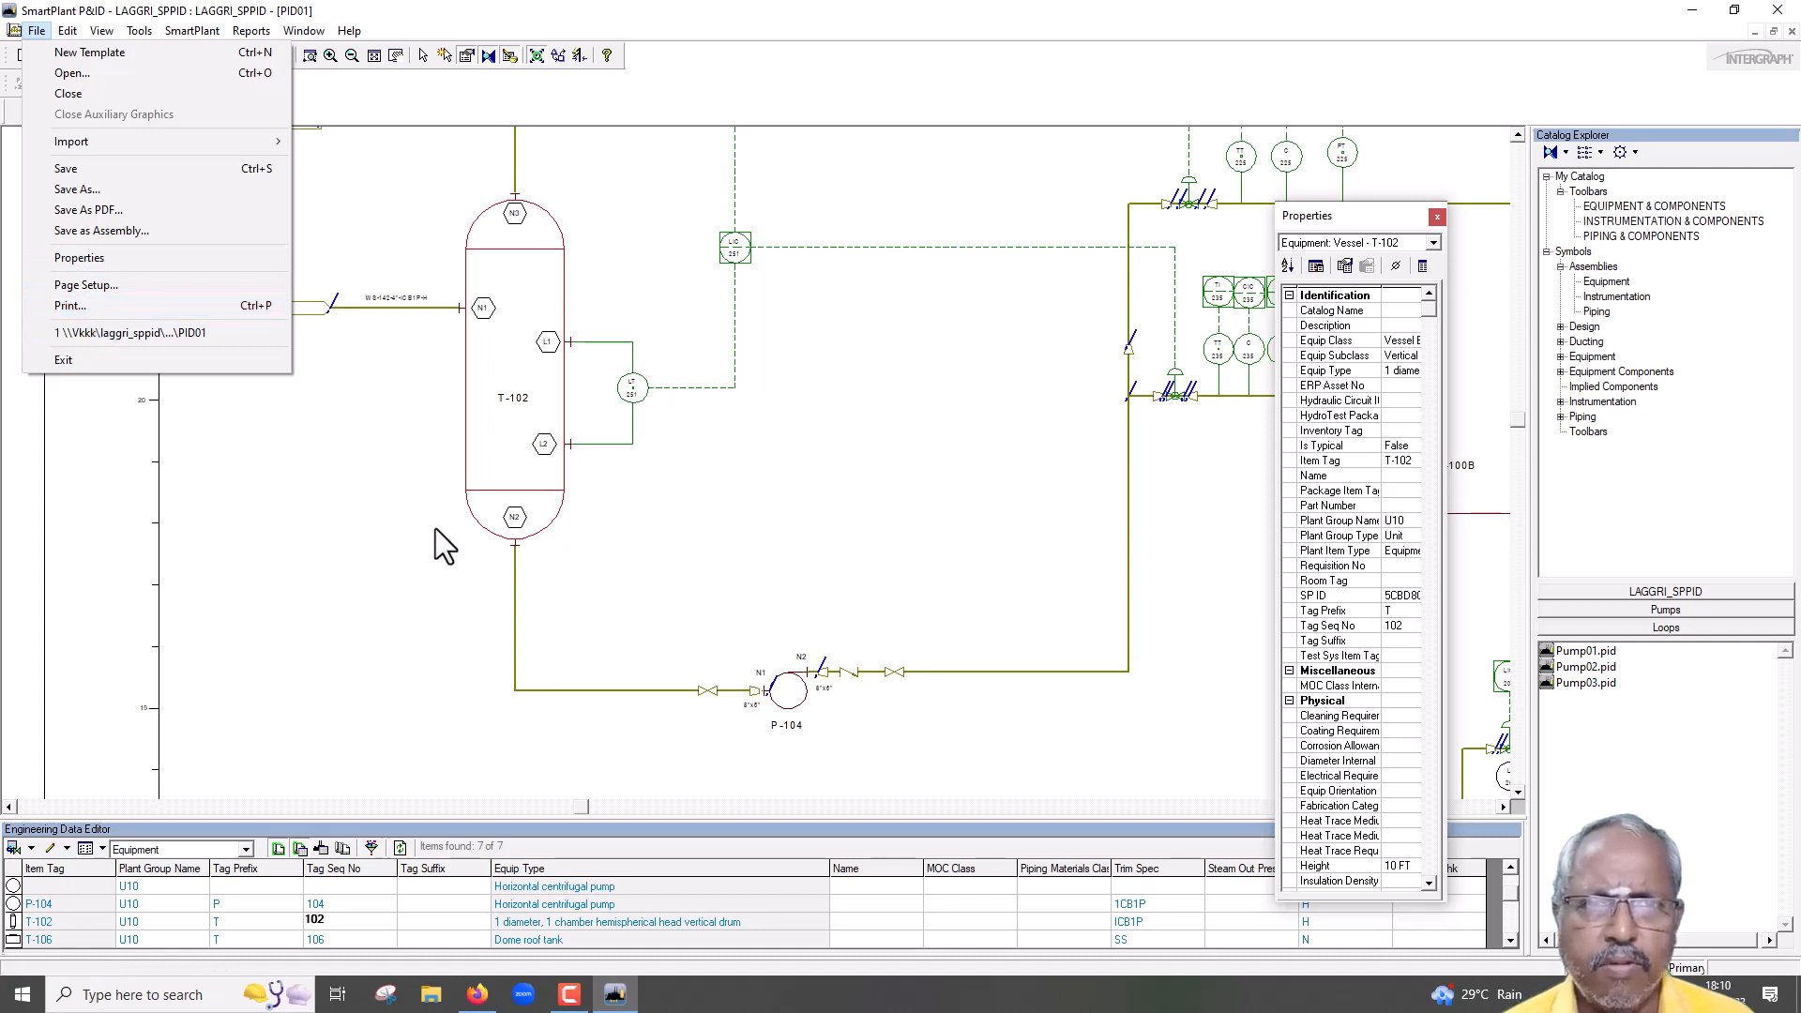
click(444, 544)
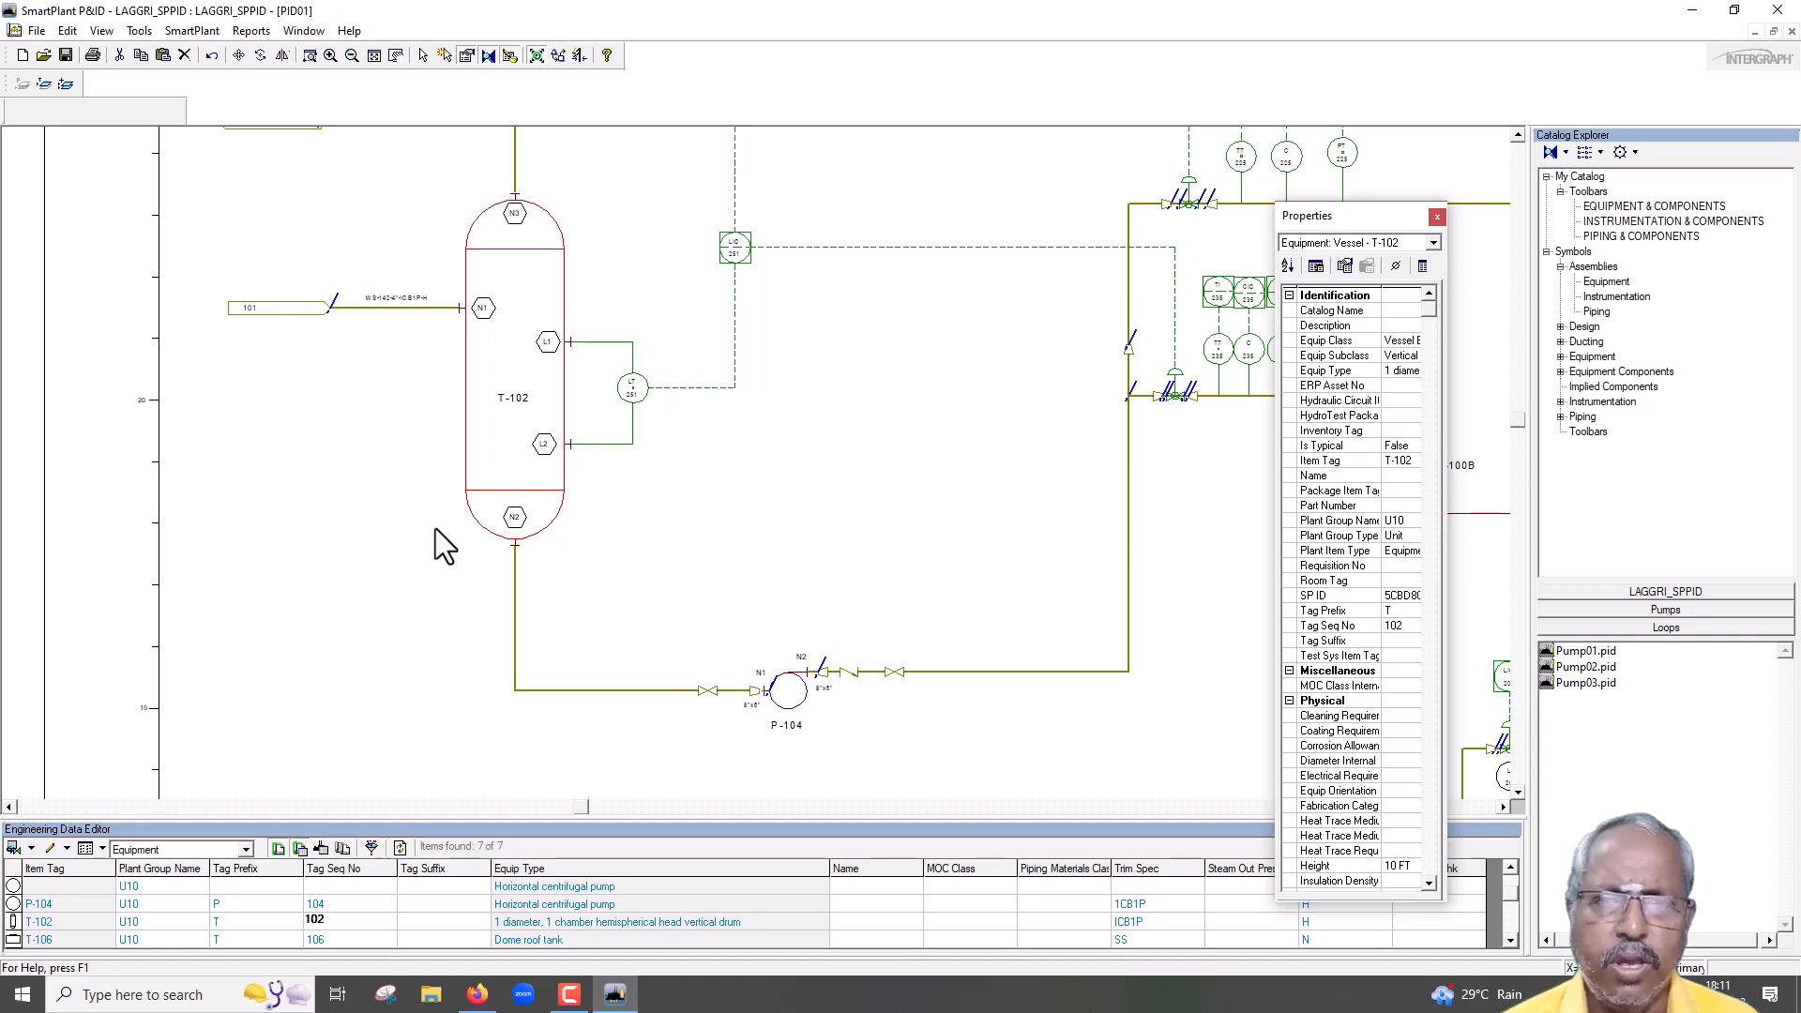
mouse_move(405, 524)
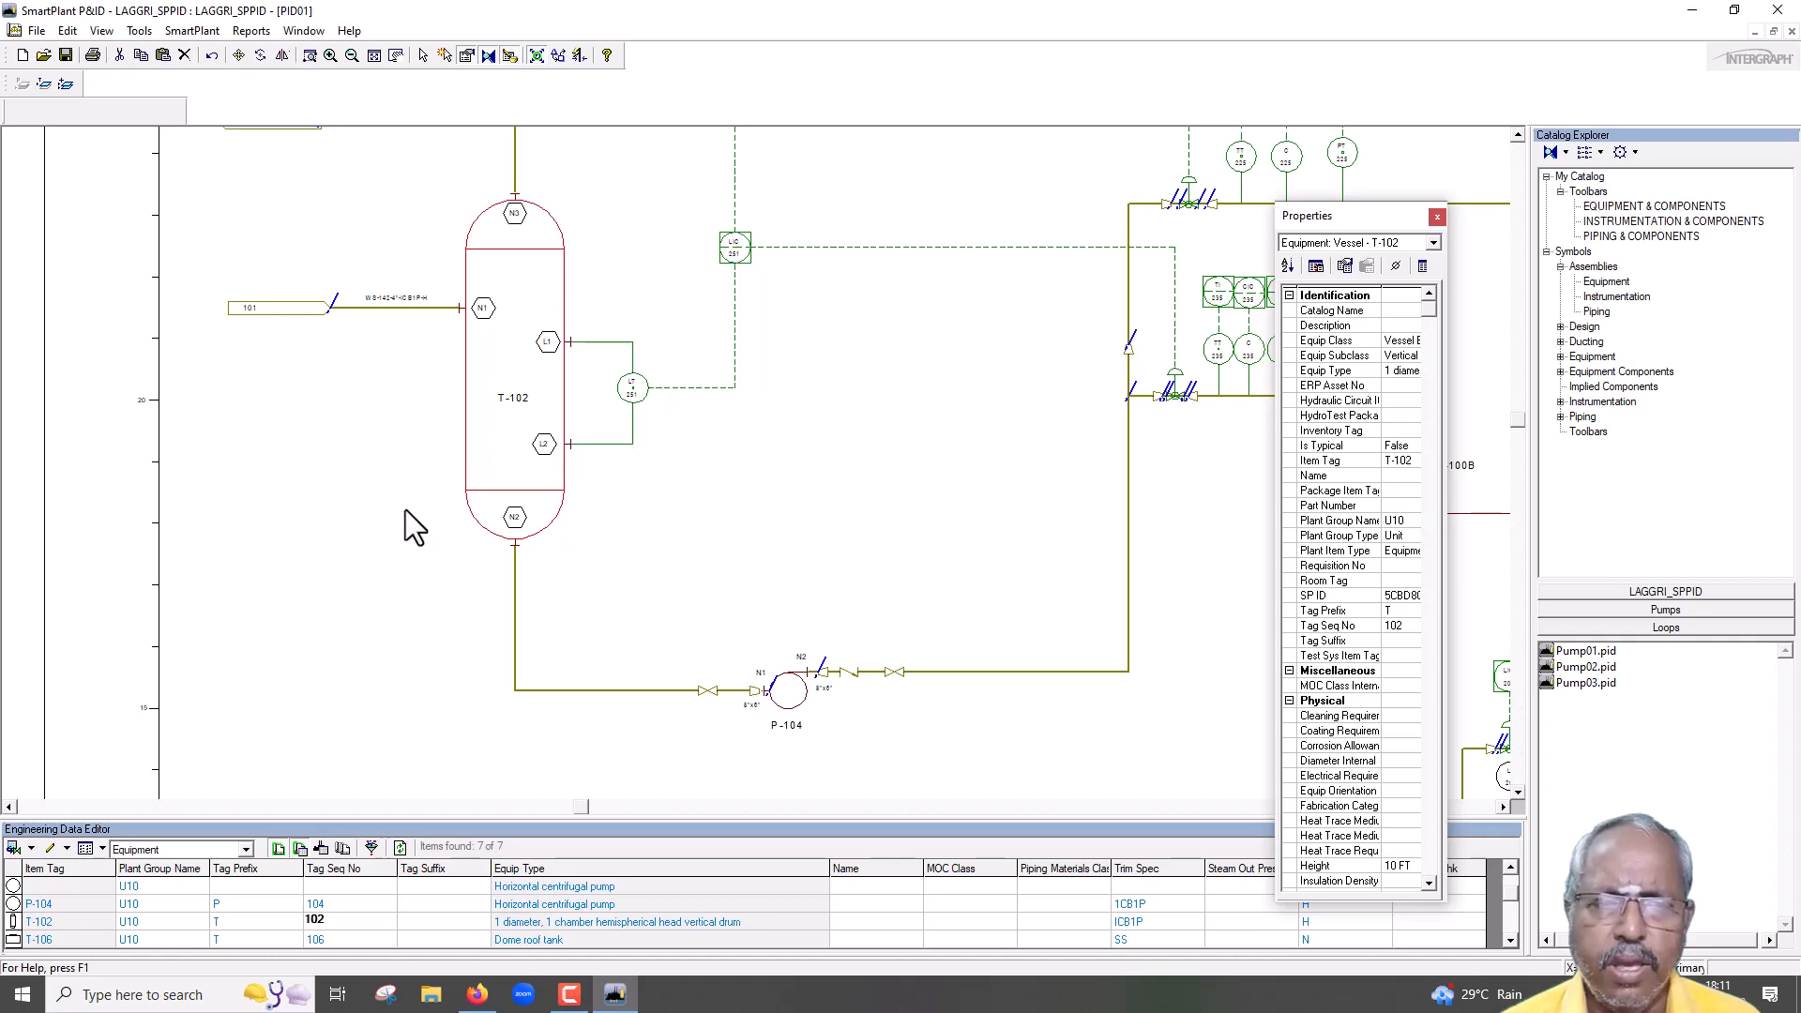
mouse_move(1707, 26)
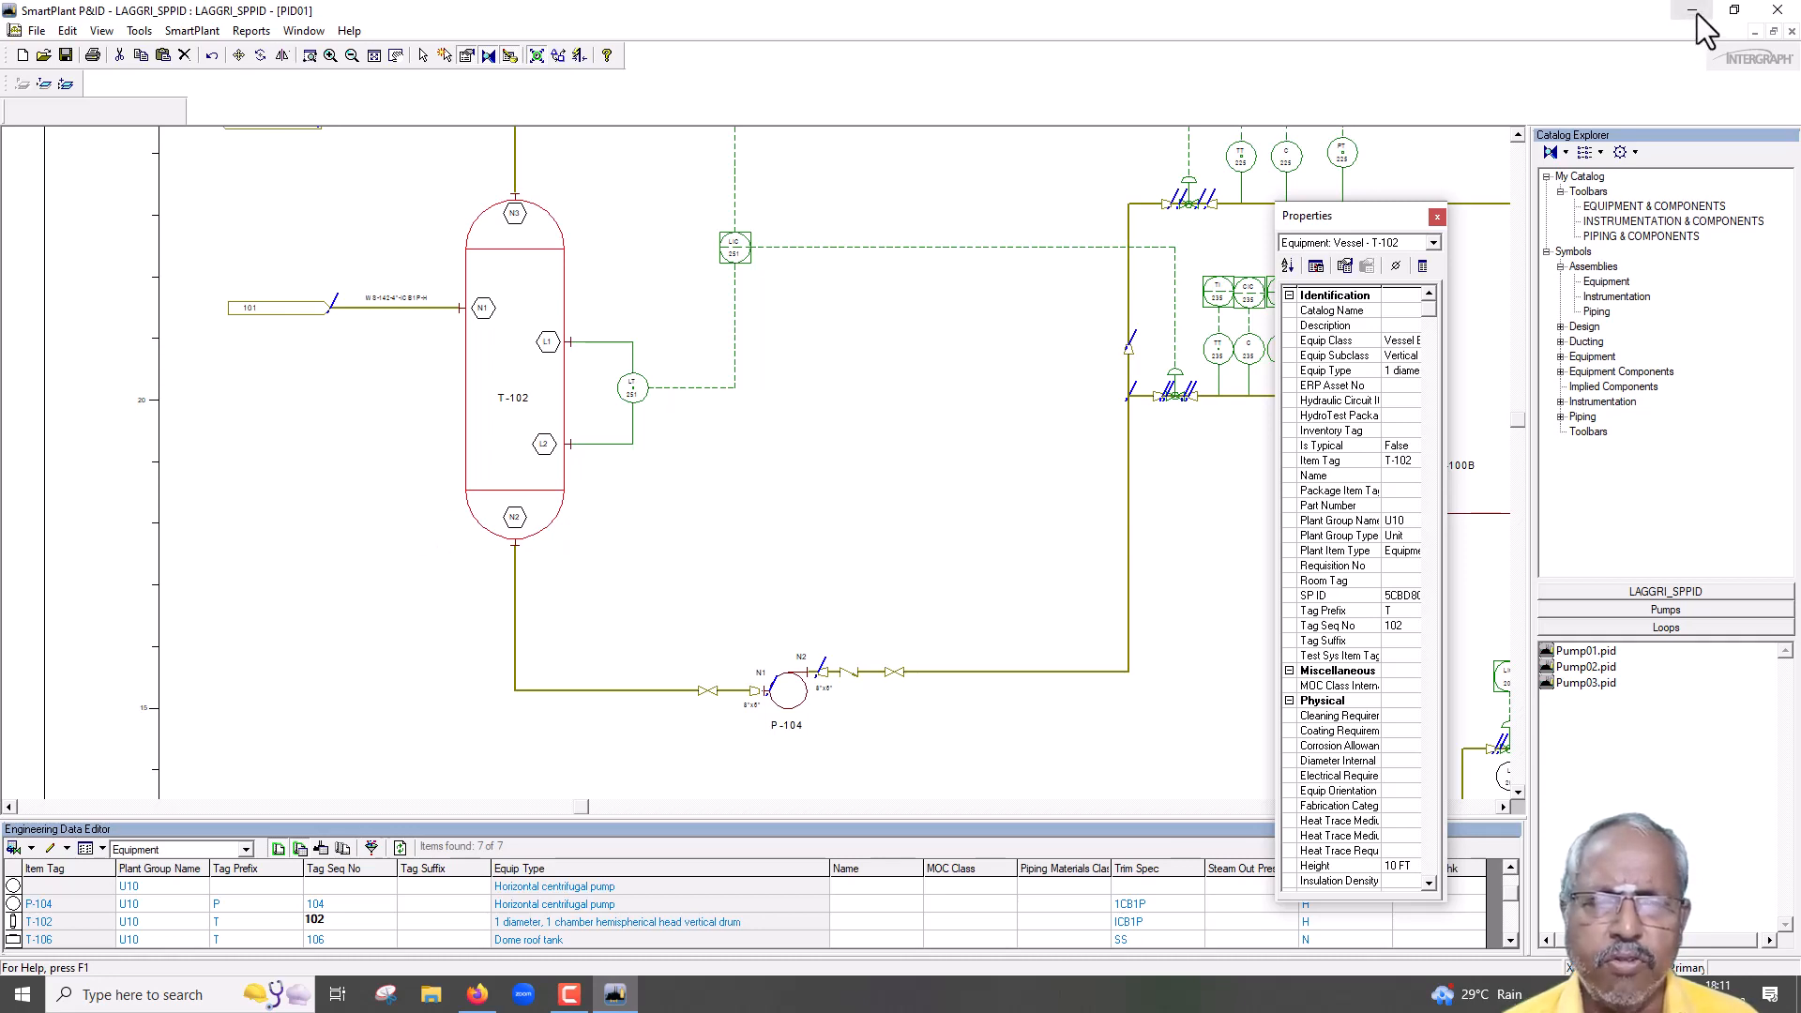
mouse_move(1699, 34)
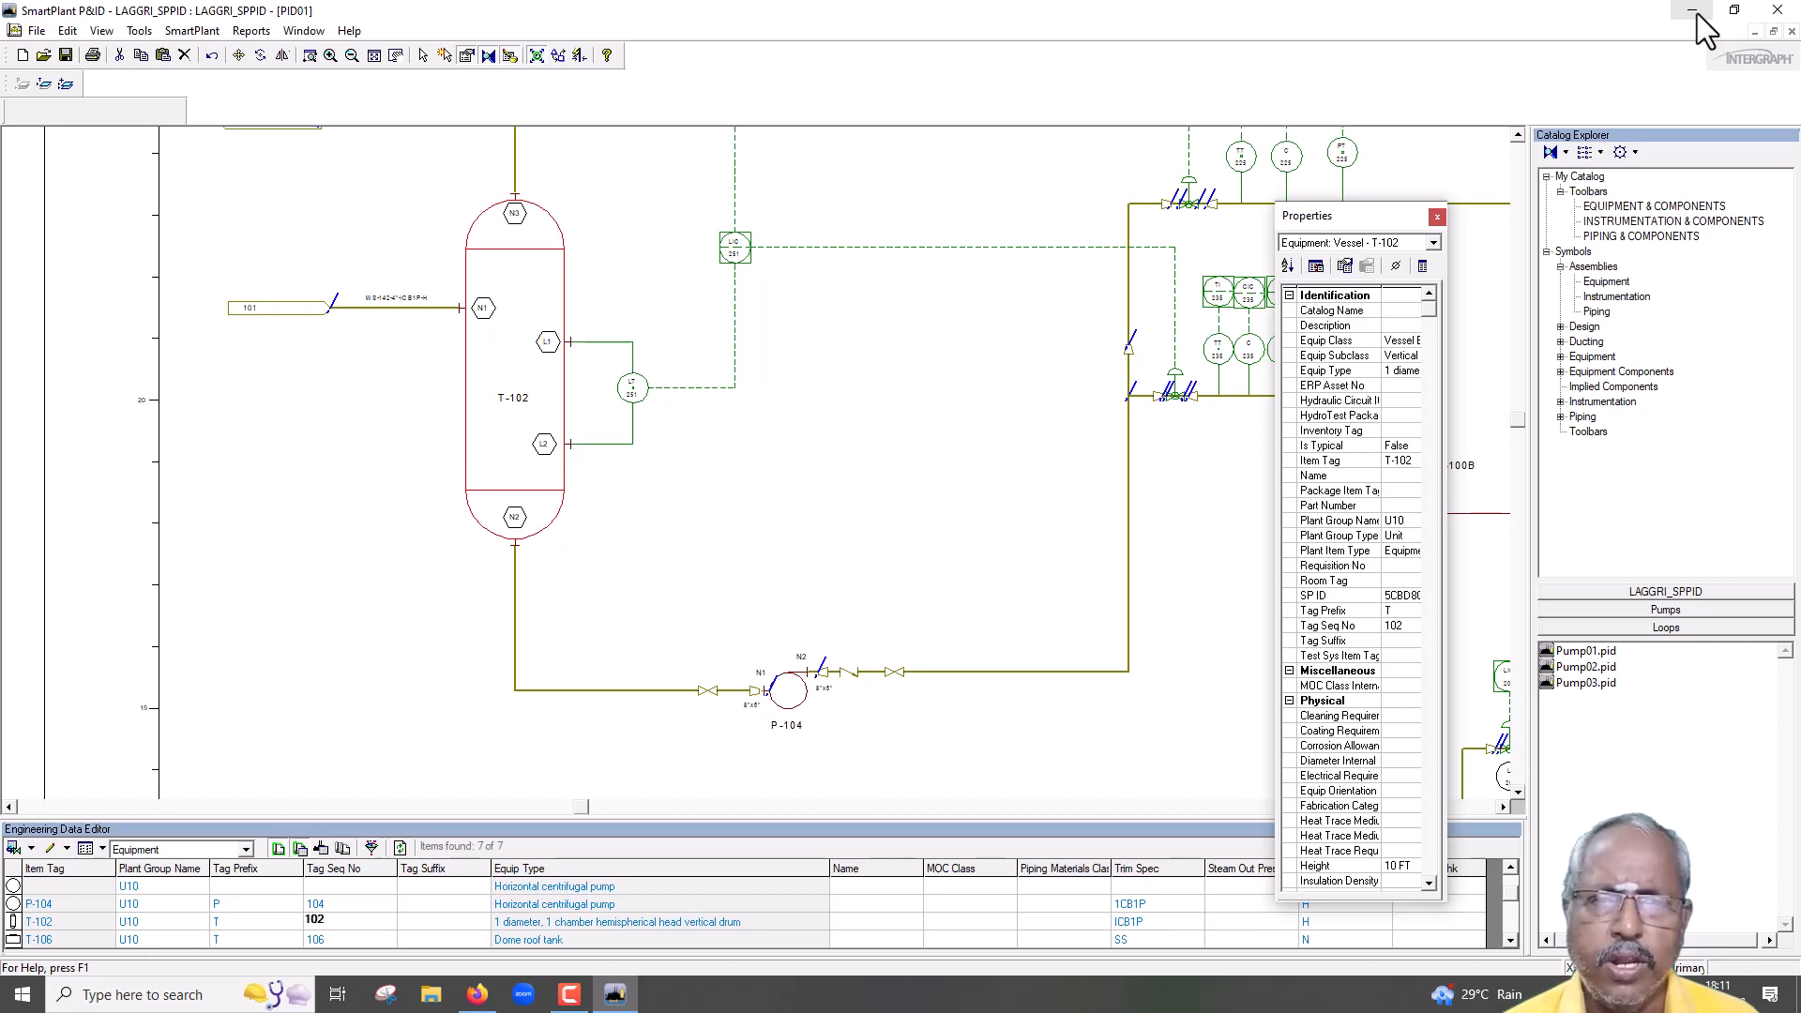
mouse_move(488, 563)
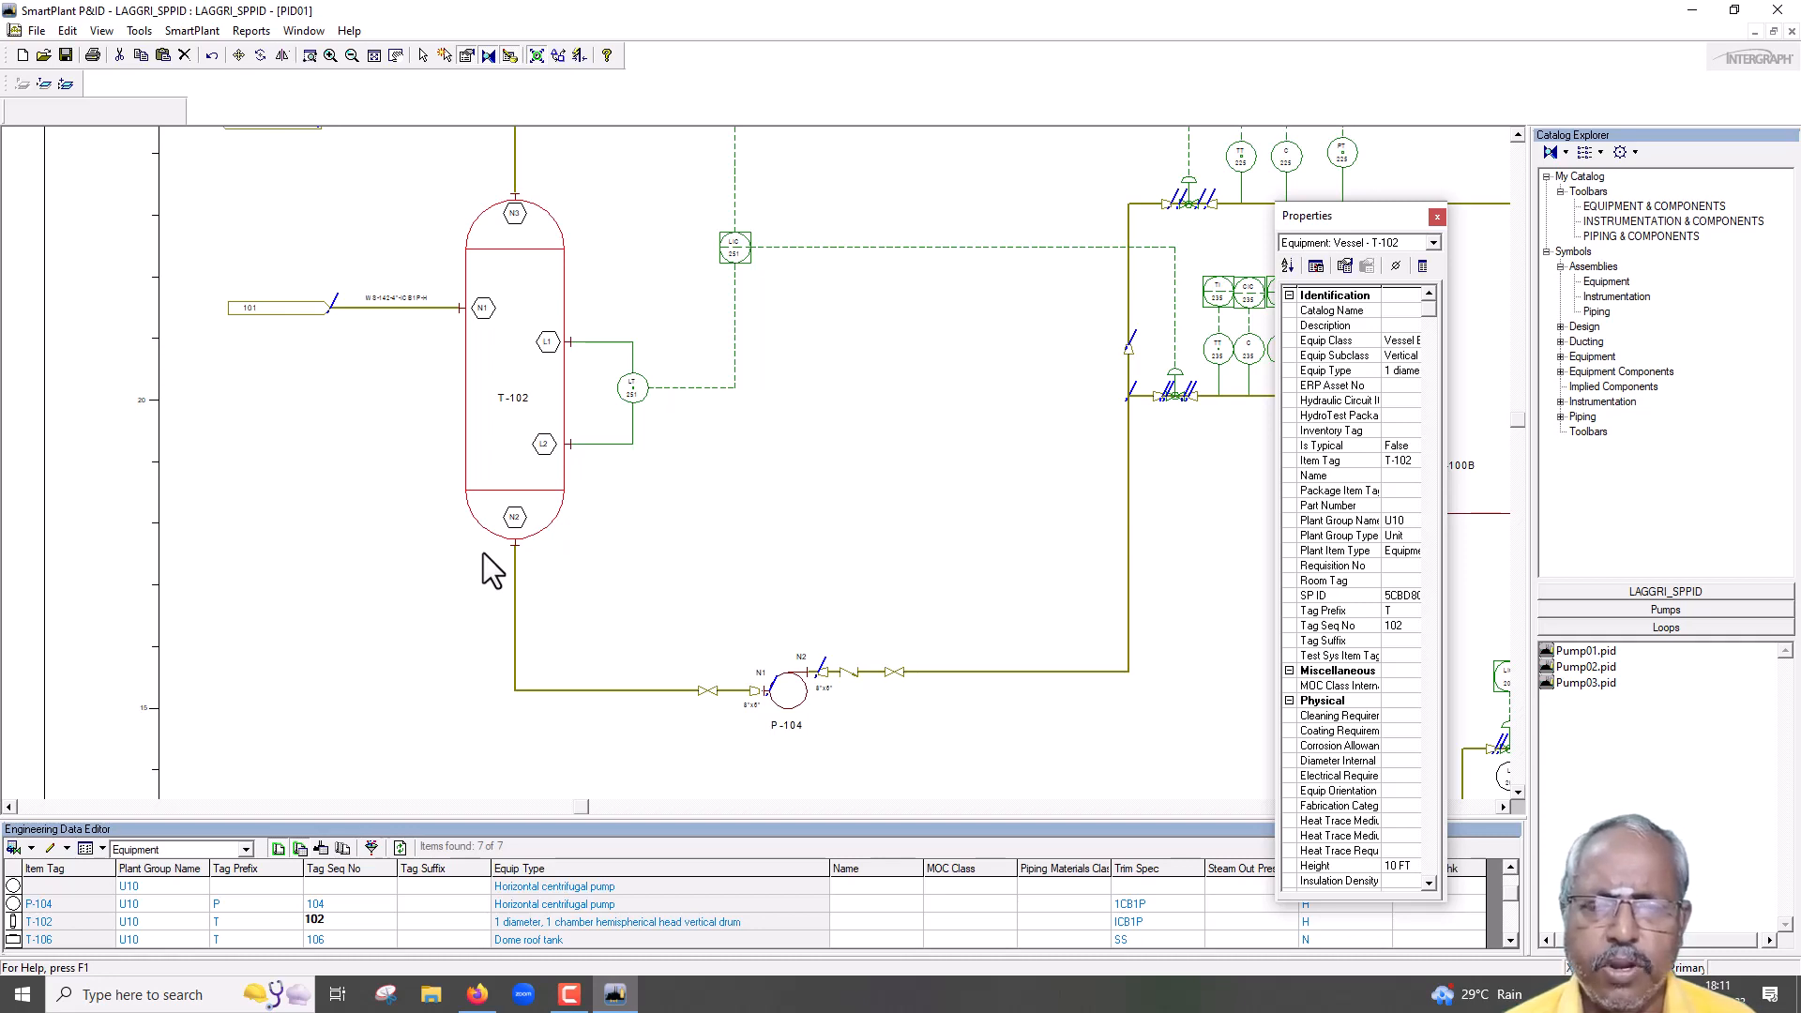
mouse_move(450, 559)
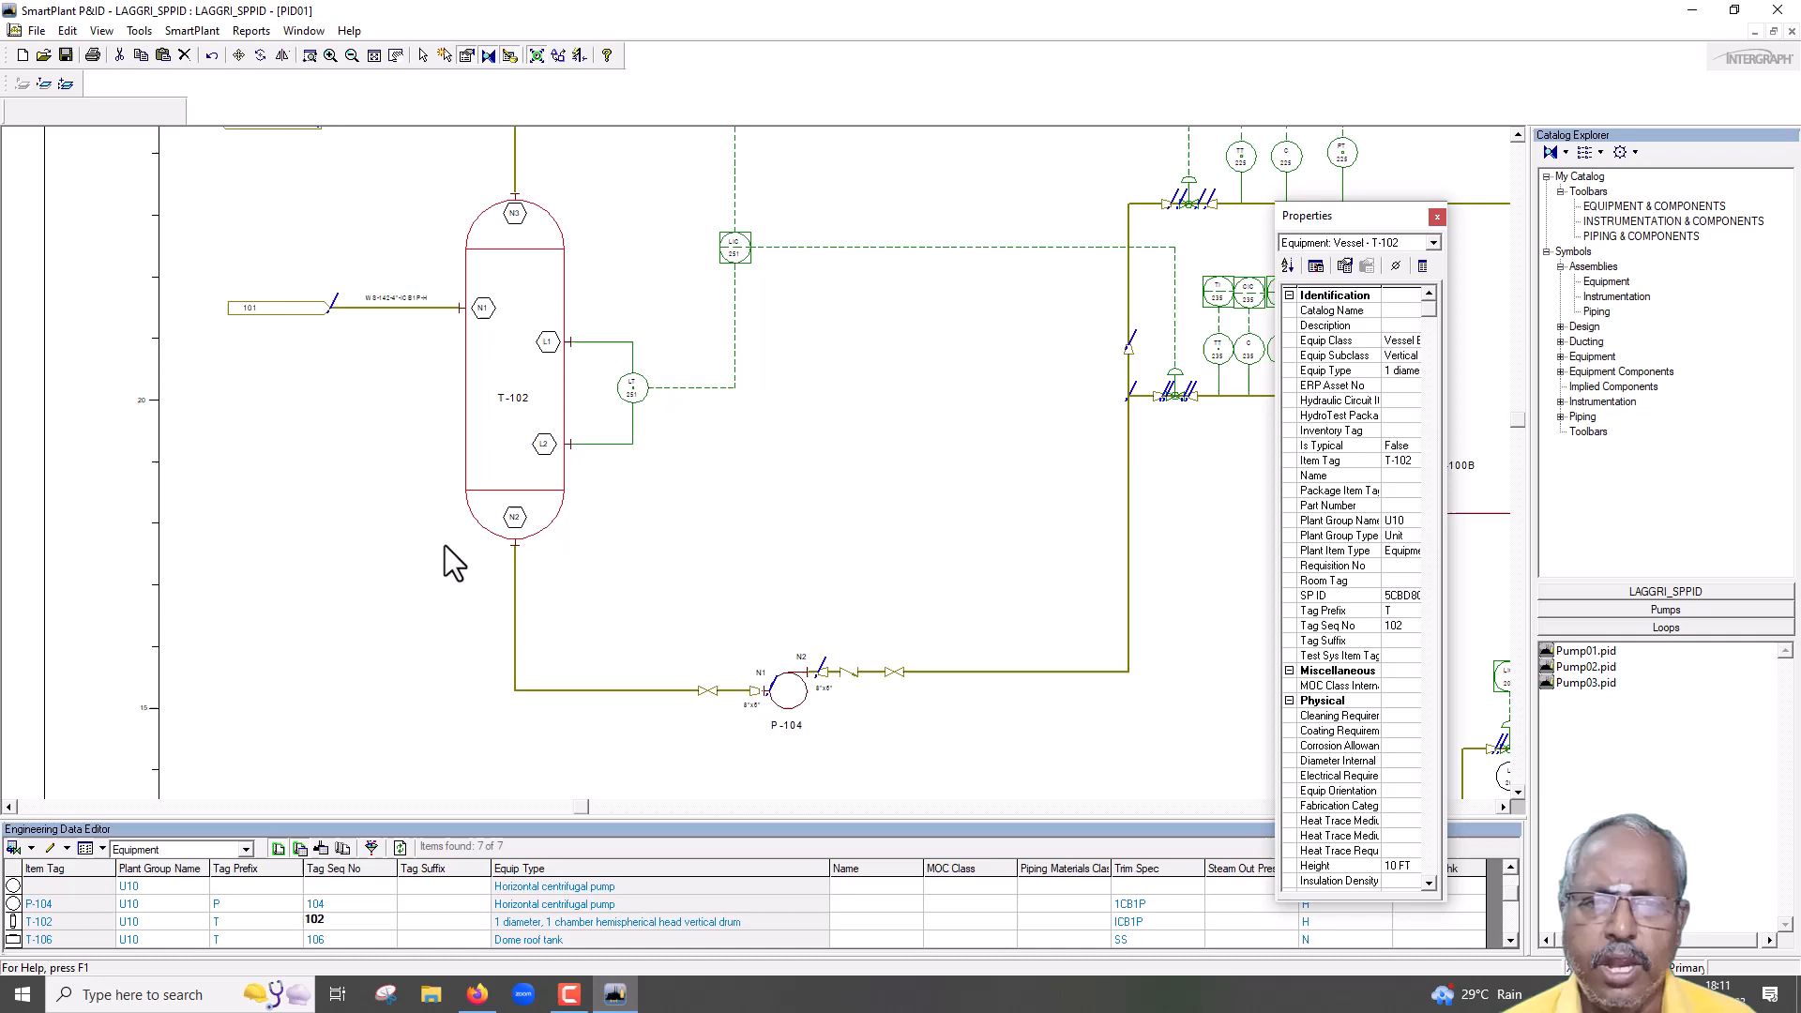
mouse_move(540, 319)
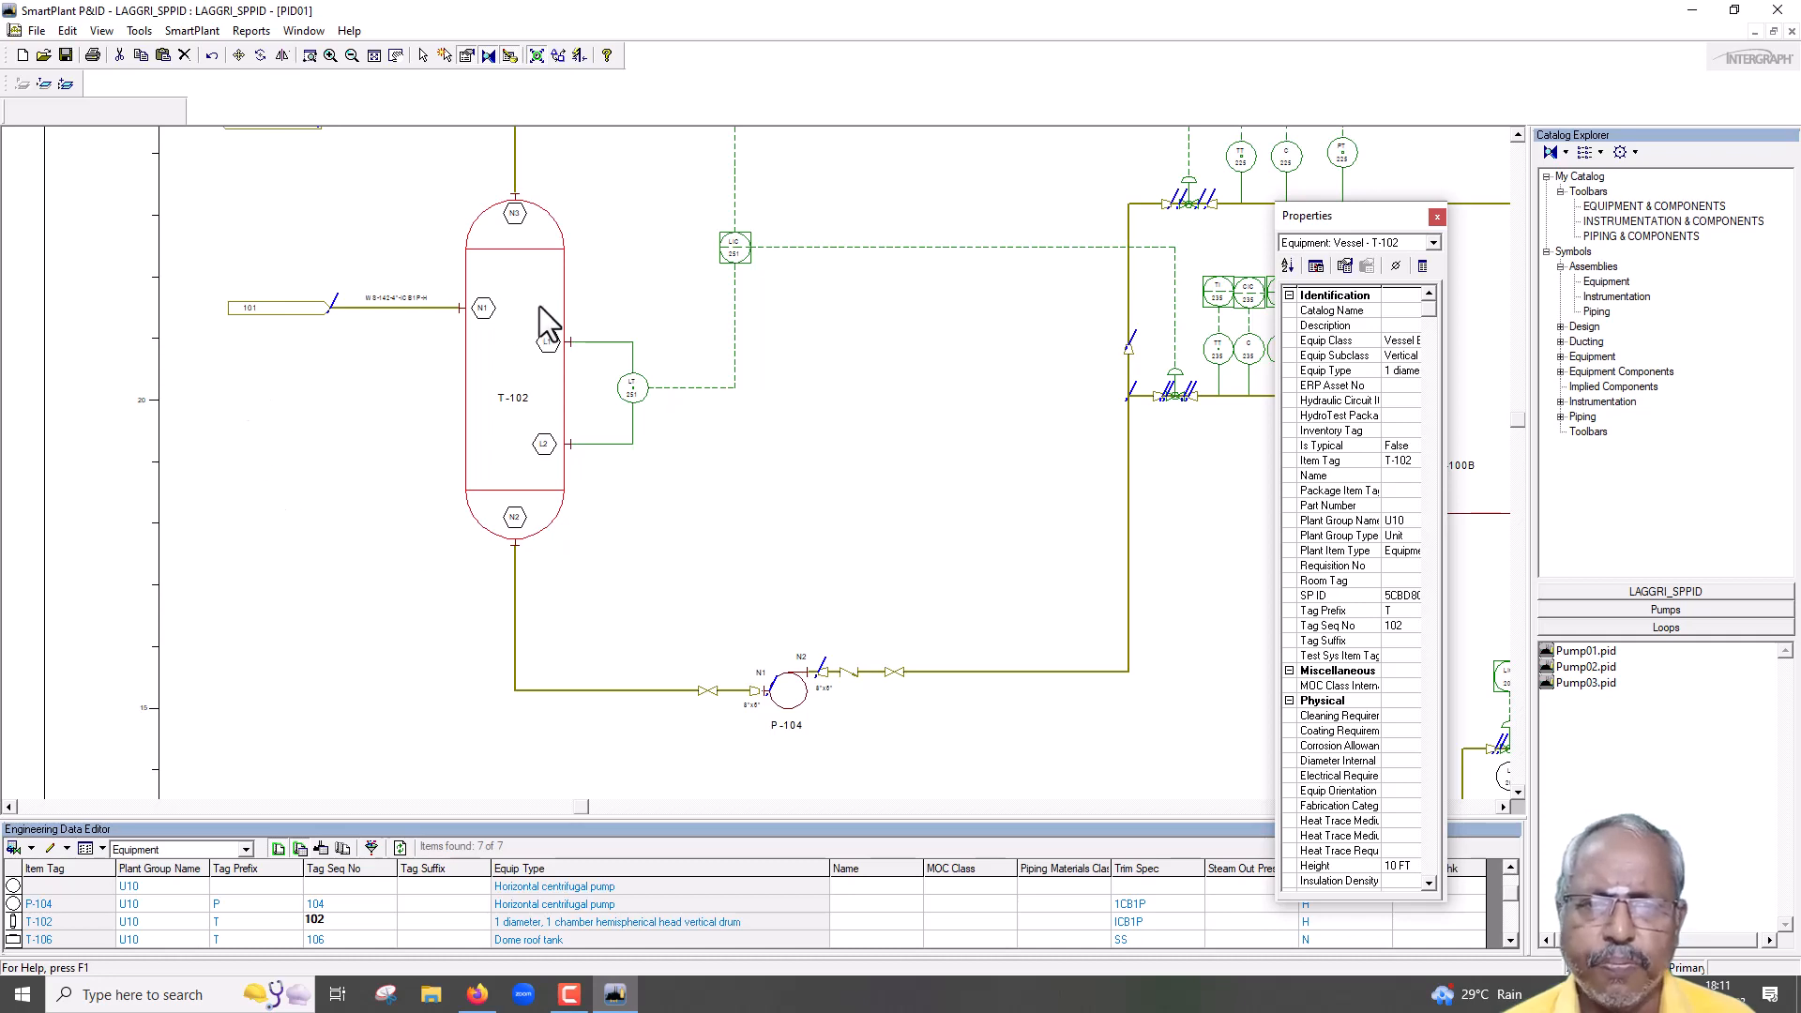
mouse_move(713, 574)
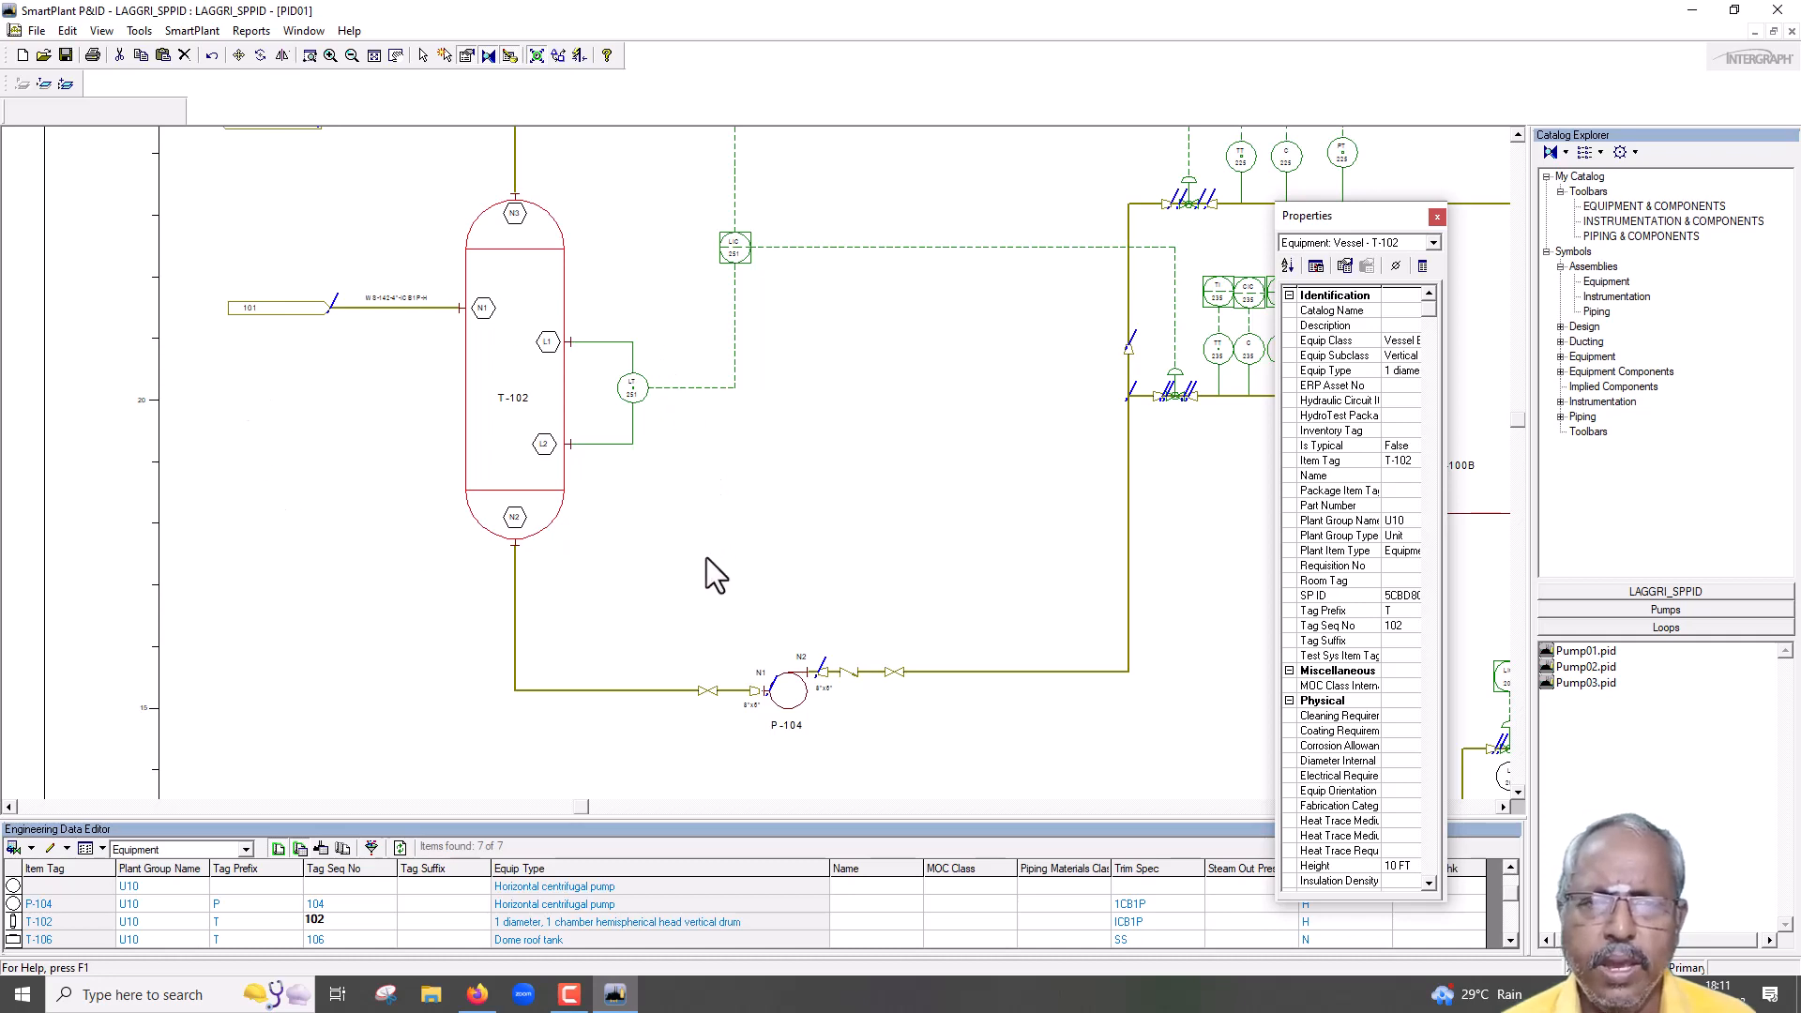